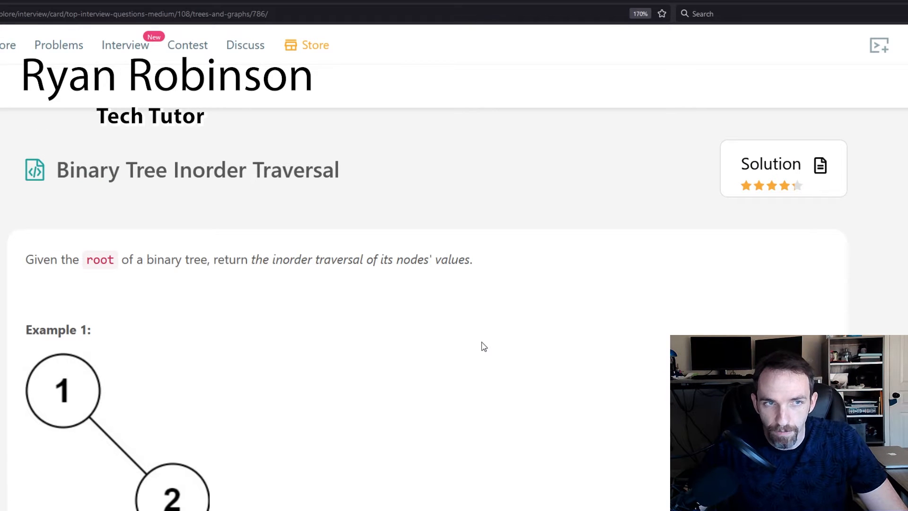
mouse_move(222, 192)
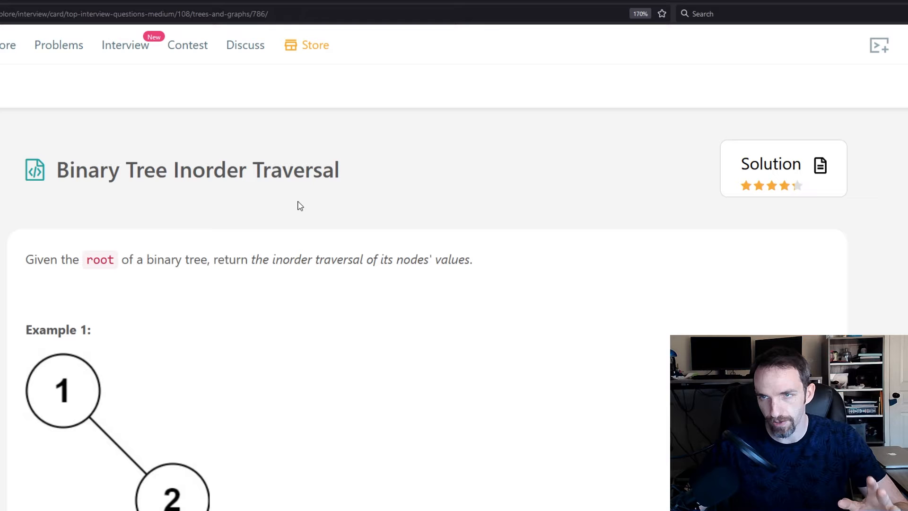
mouse_move(278, 205)
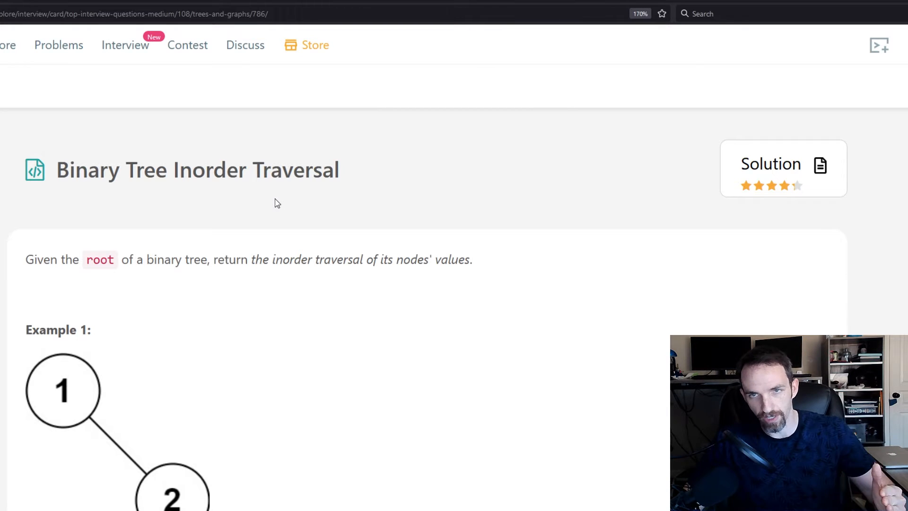
mouse_move(272, 197)
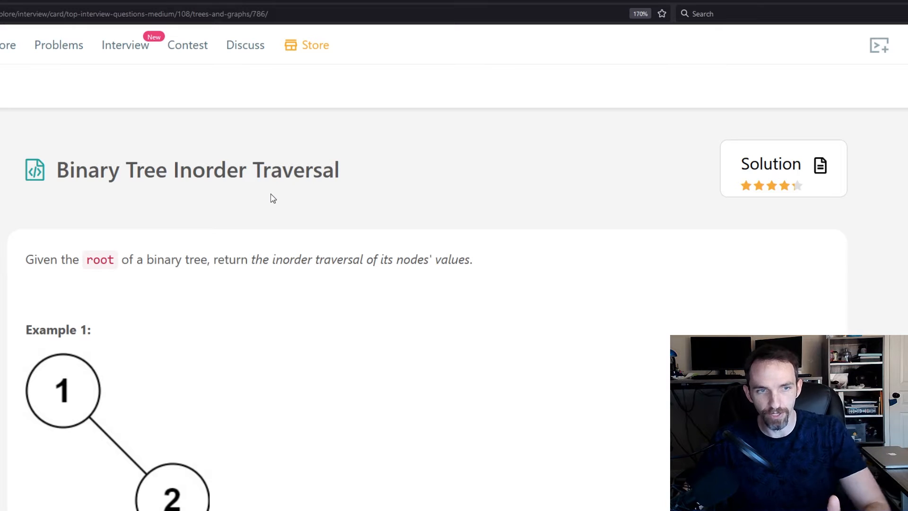
- Review Examples 1–5, down to Example 5's tree [1,null,2] with output [1,2]
scroll(down, 3)
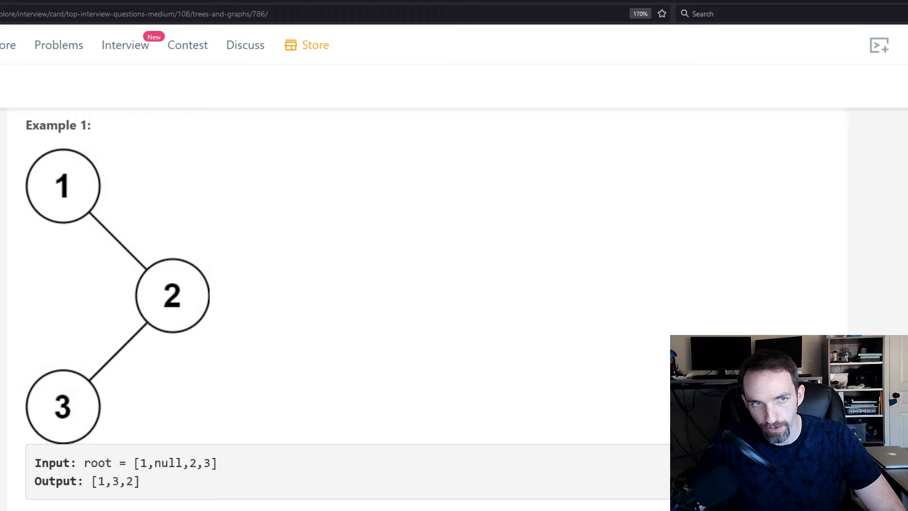
mouse_move(64, 190)
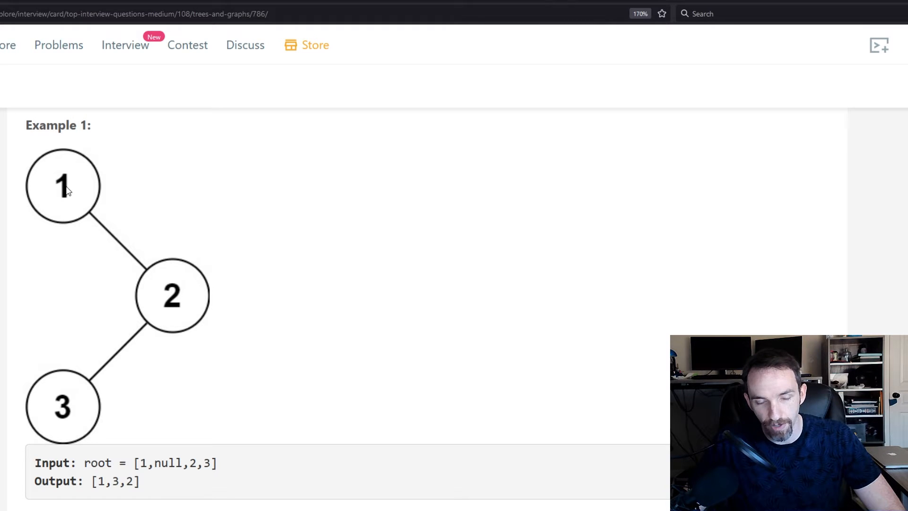
mouse_move(92, 193)
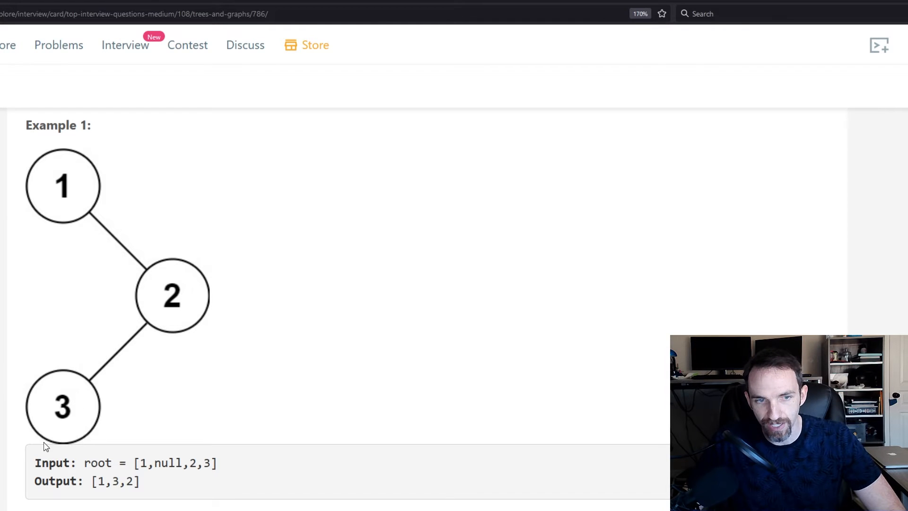
mouse_move(77, 397)
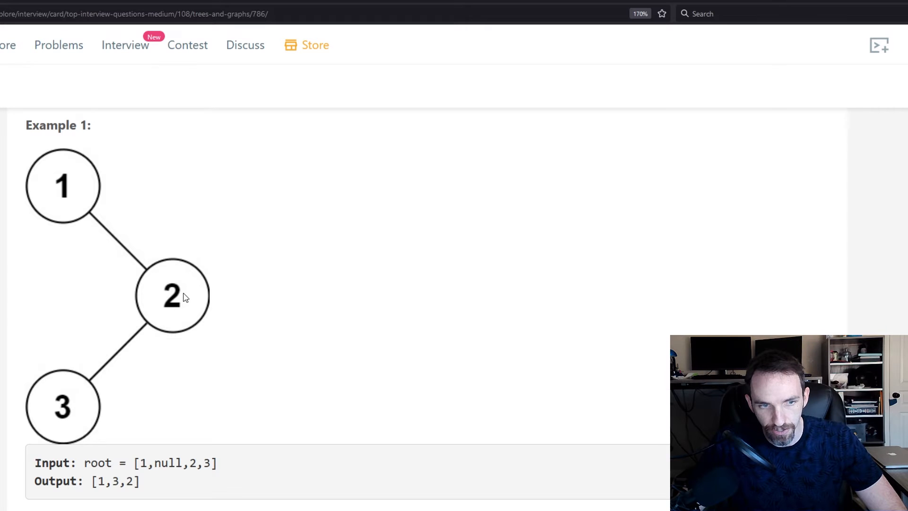
scroll(down, 3)
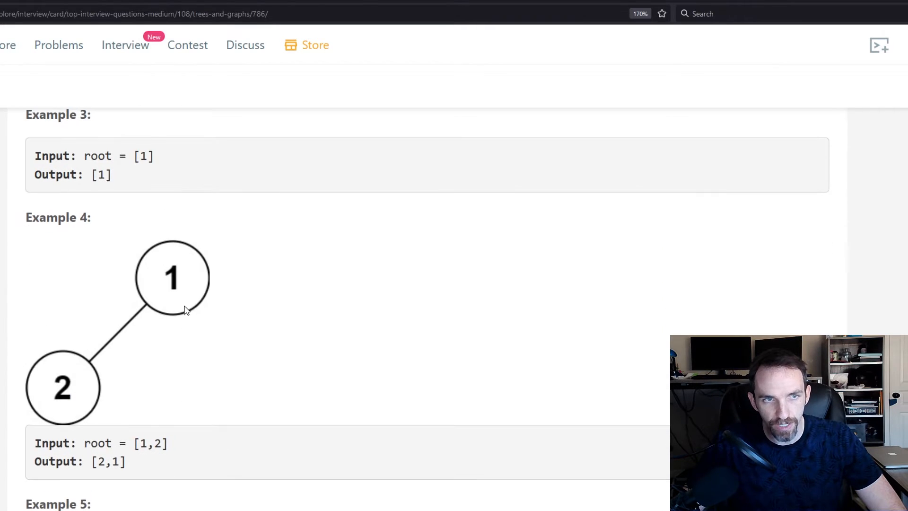
mouse_move(104, 356)
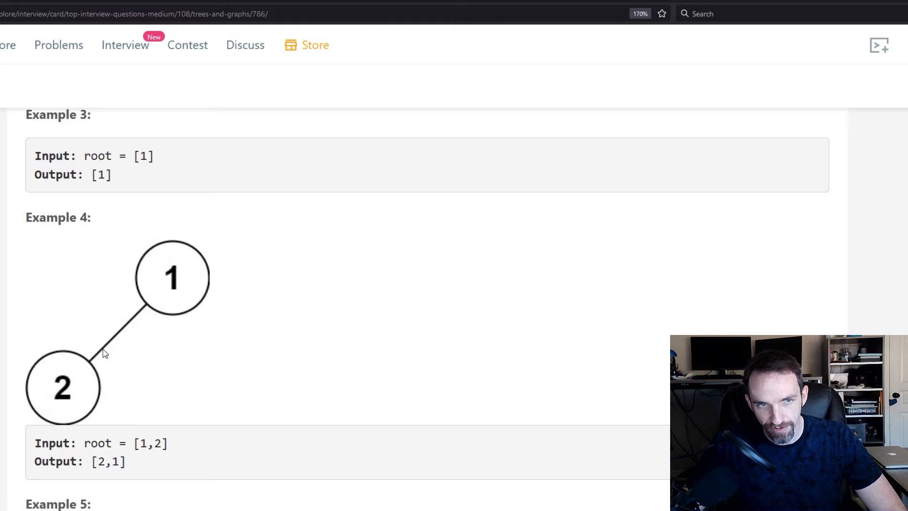
mouse_move(147, 274)
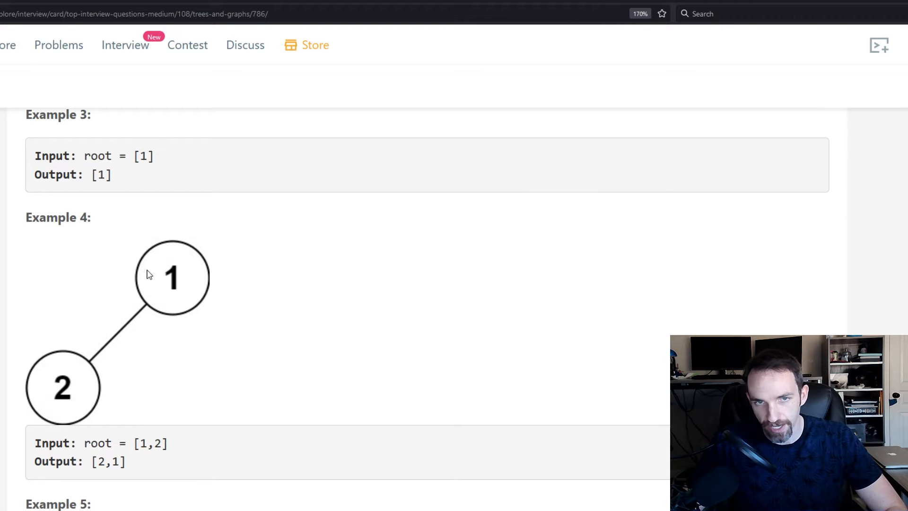
mouse_move(46, 403)
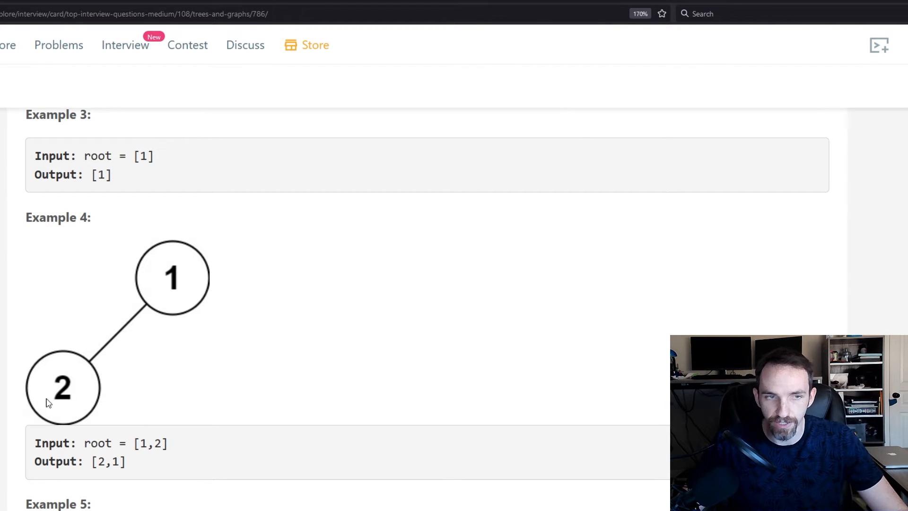
mouse_move(149, 279)
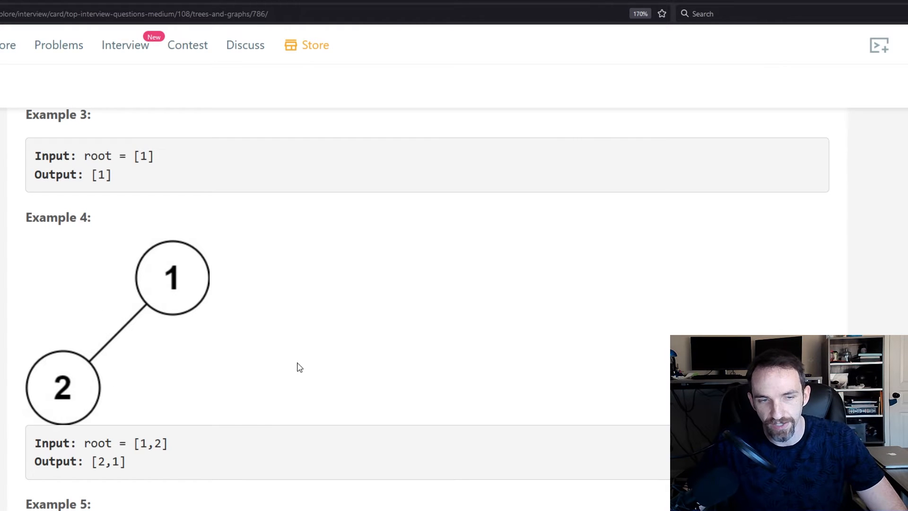
scroll(down, 3)
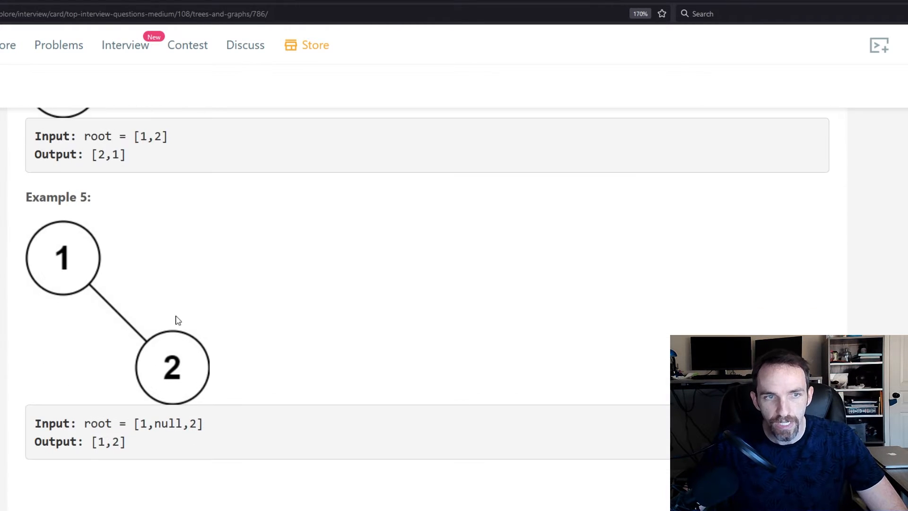
mouse_move(3, 372)
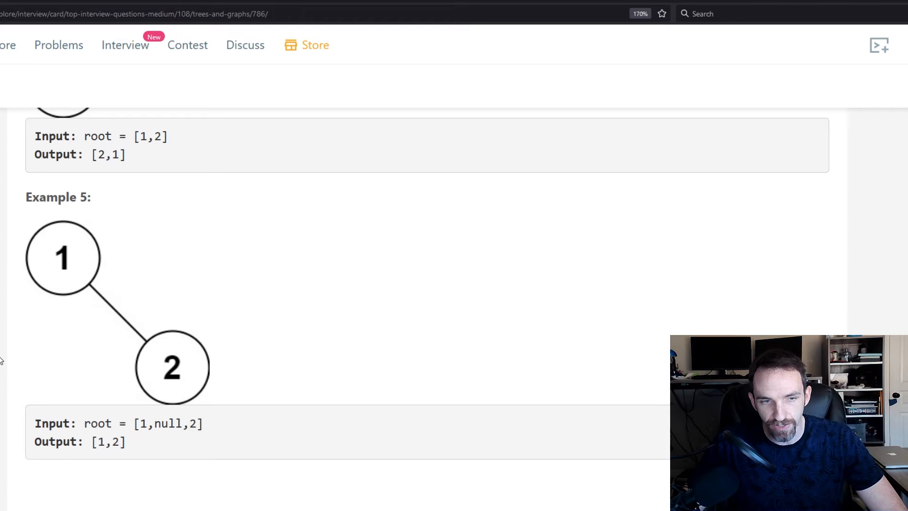
mouse_move(227, 380)
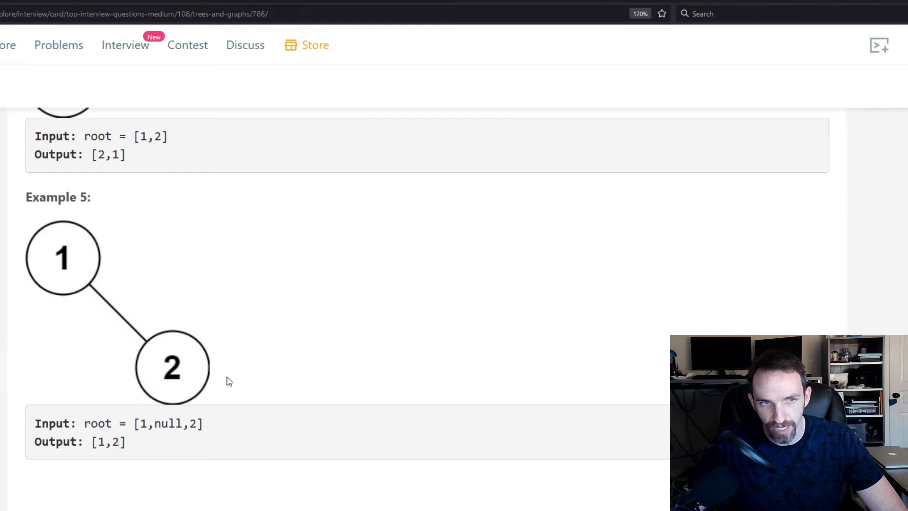
mouse_move(89, 241)
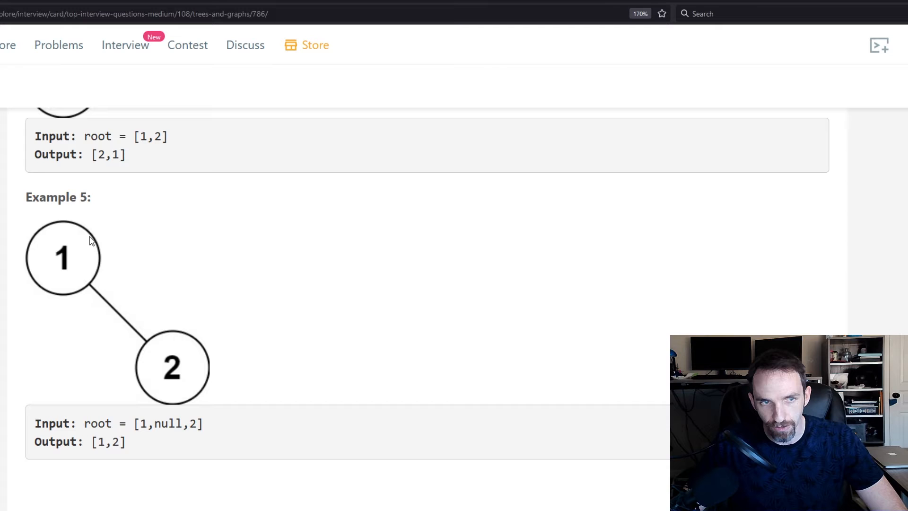
mouse_move(59, 277)
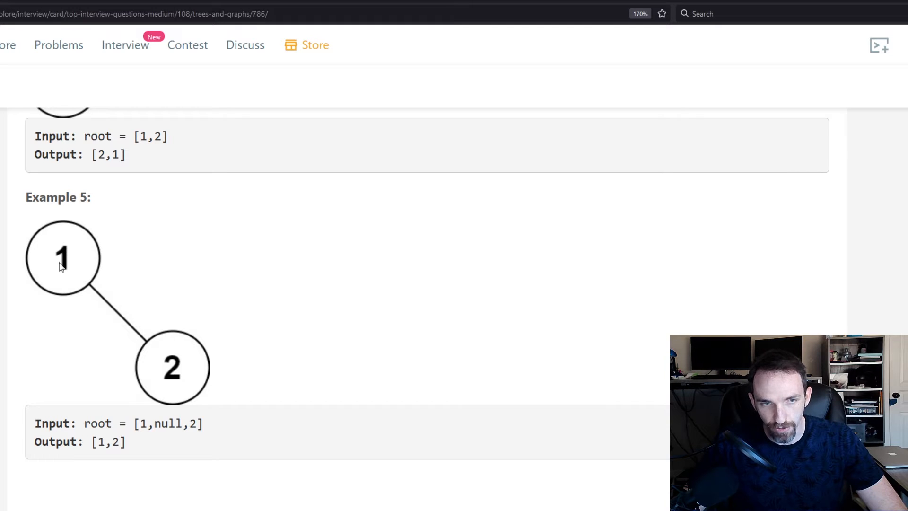
mouse_move(184, 392)
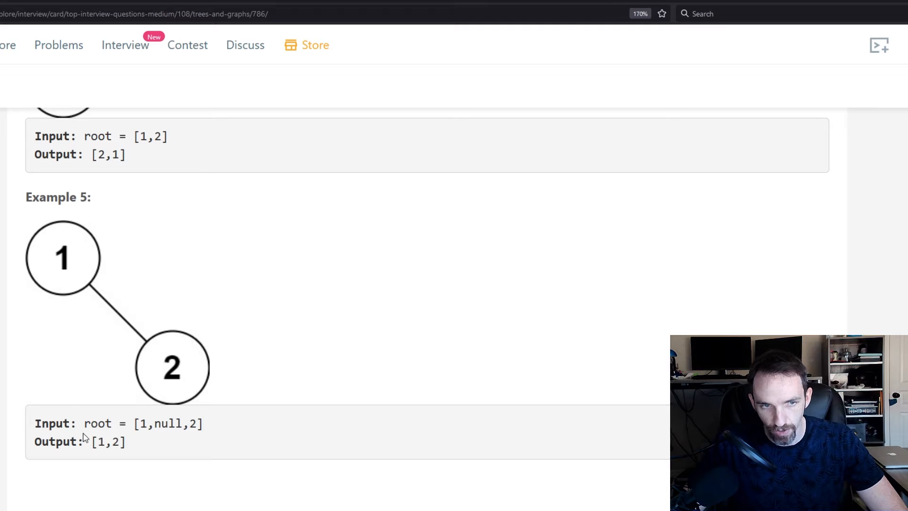
- Scroll past the Constraints to the Java inorderTraversal template in the editor
scroll(down, 3)
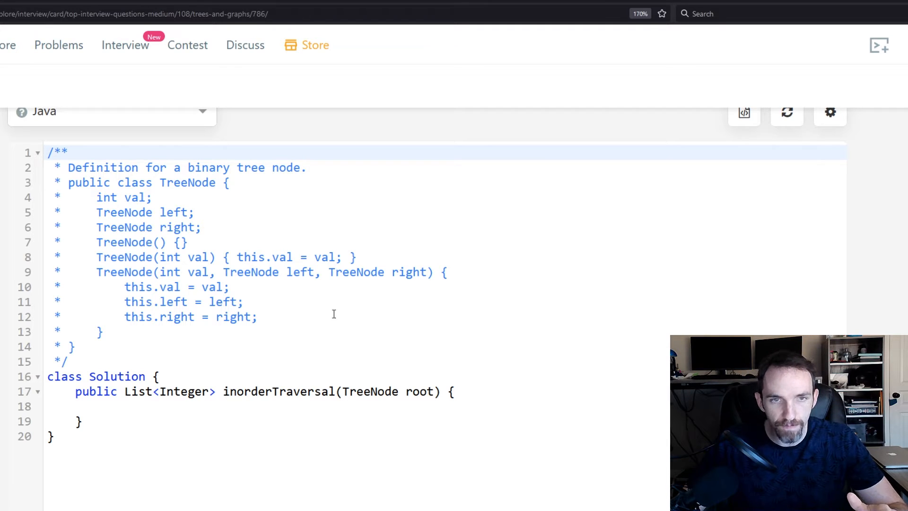
mouse_move(211, 399)
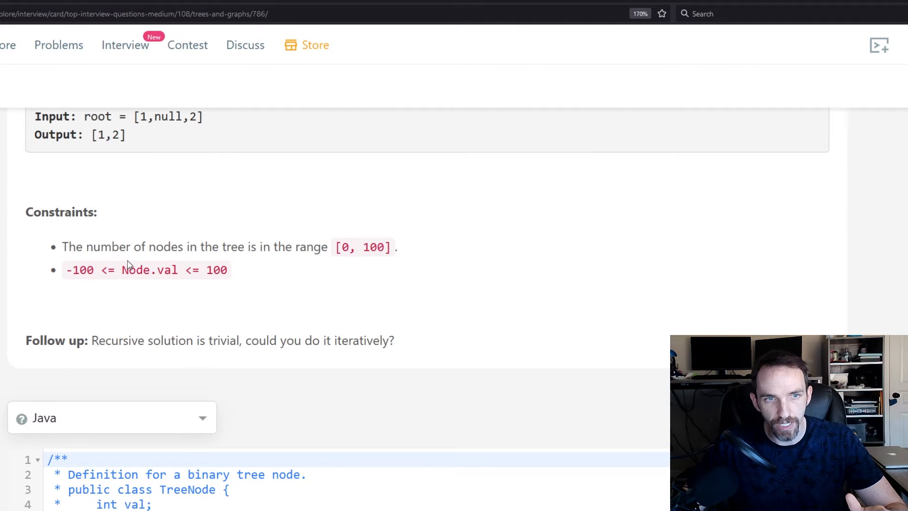
mouse_move(315, 273)
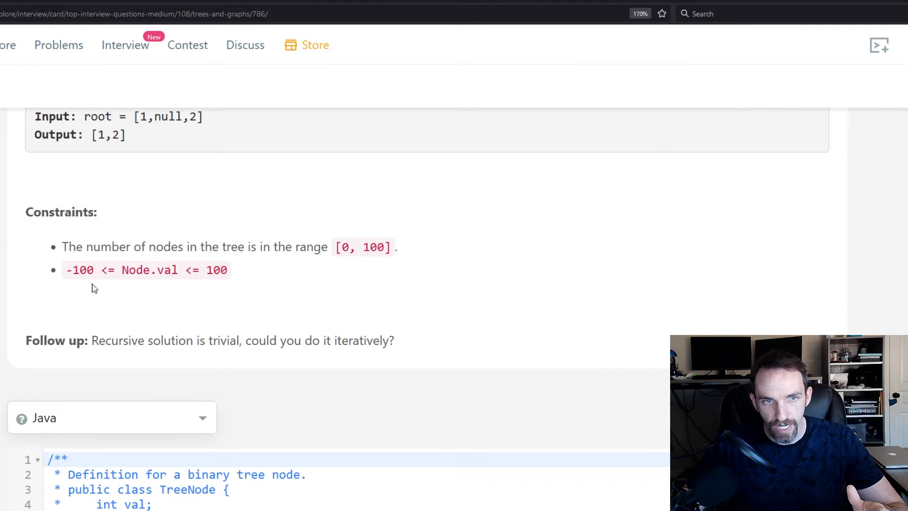
mouse_move(178, 294)
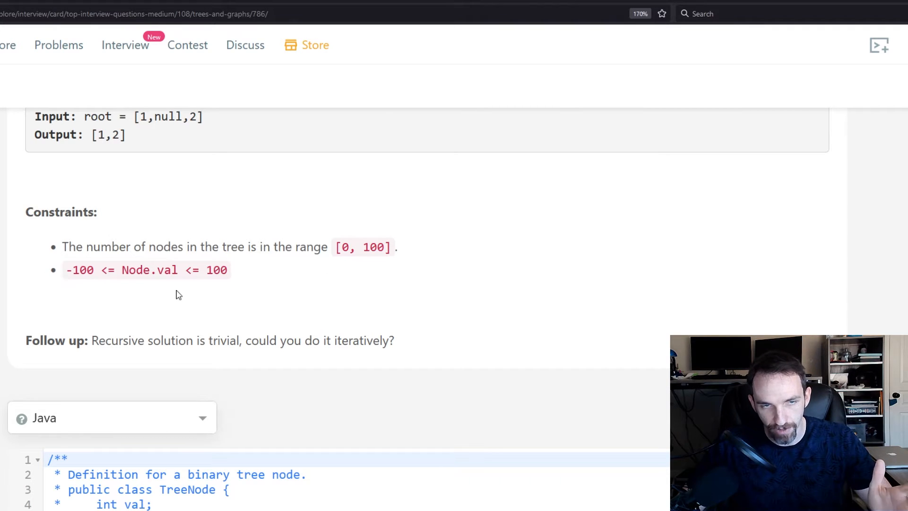
scroll(down, 3)
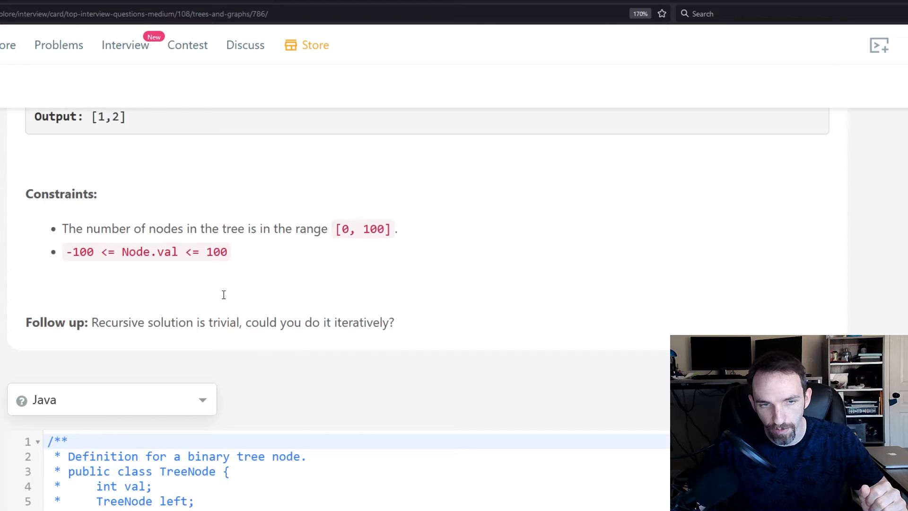
scroll(down, 3)
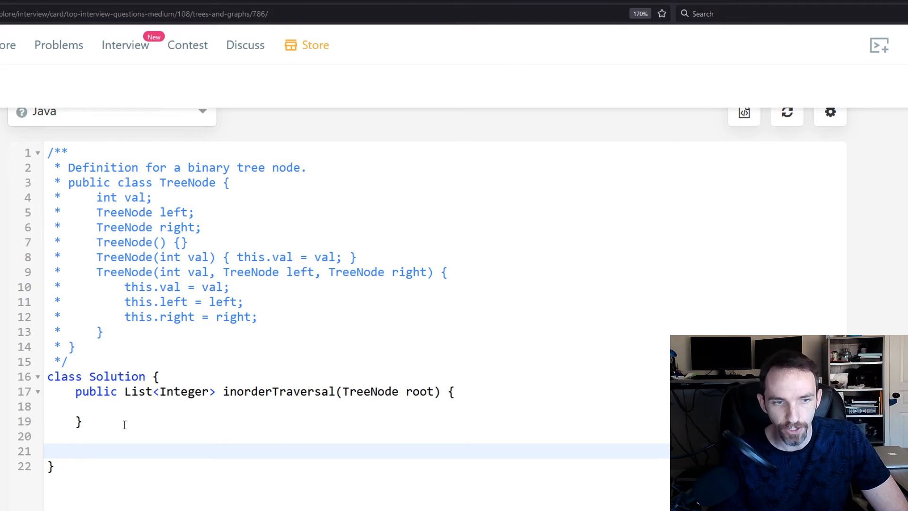
- Write the helper signature 'void dfs(List<Integer> res, TreeNode node)' with an empty body
text(dfs()
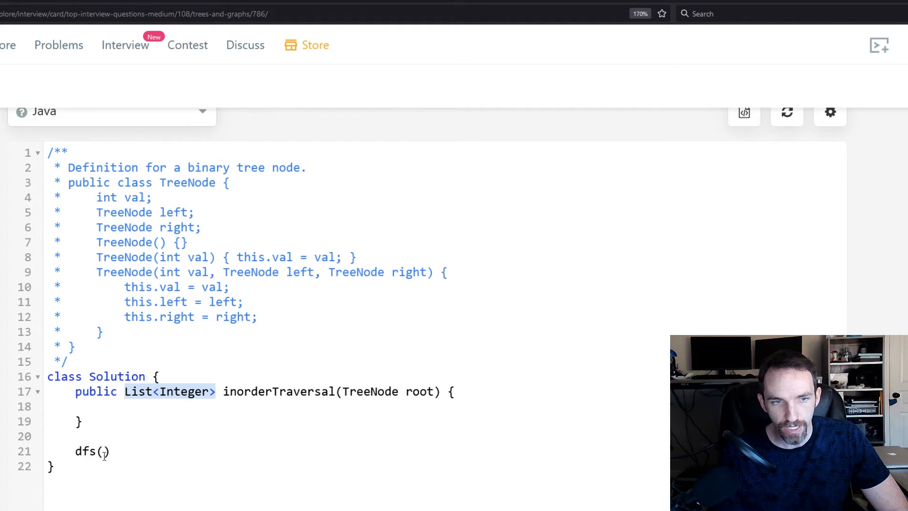
text(List<Integer>)
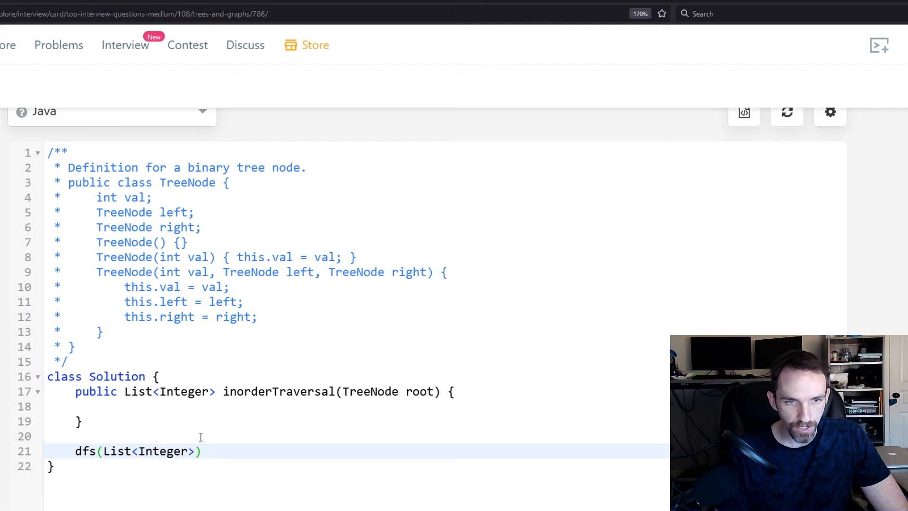
text(res, Tr)
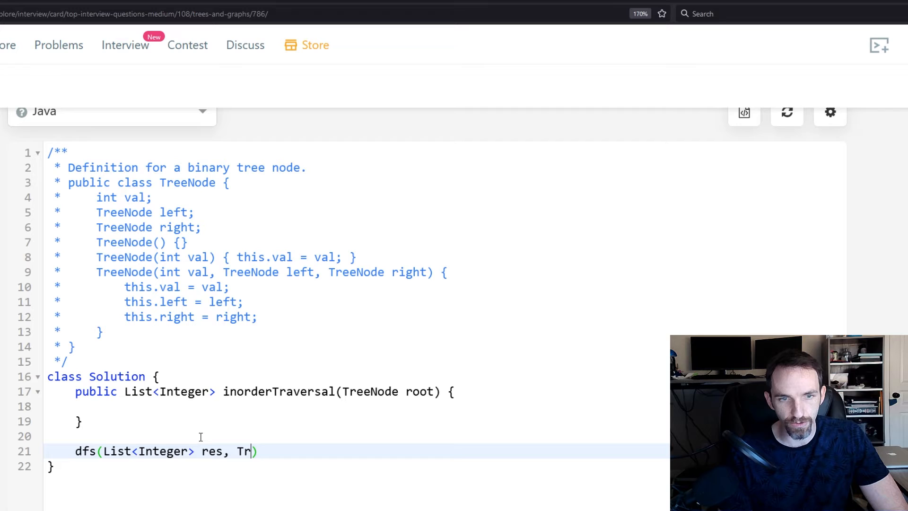
text(eeNode nm)
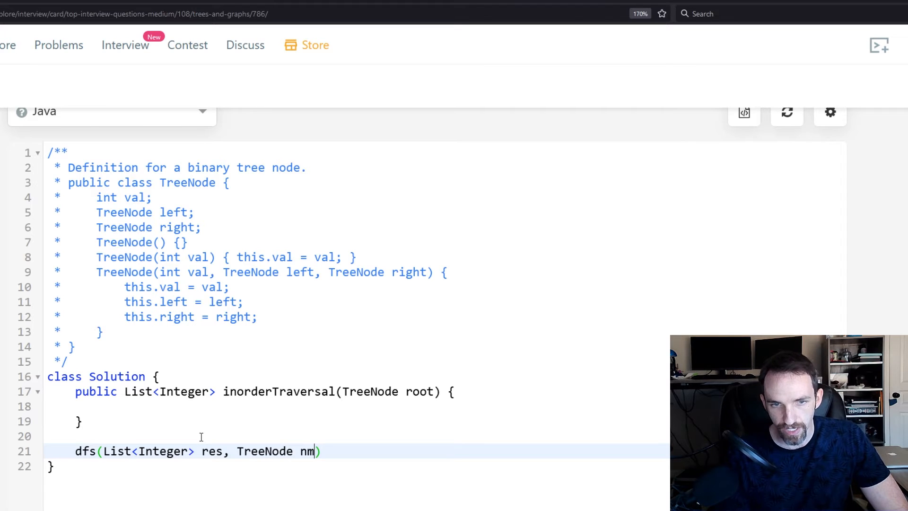
text(ode)
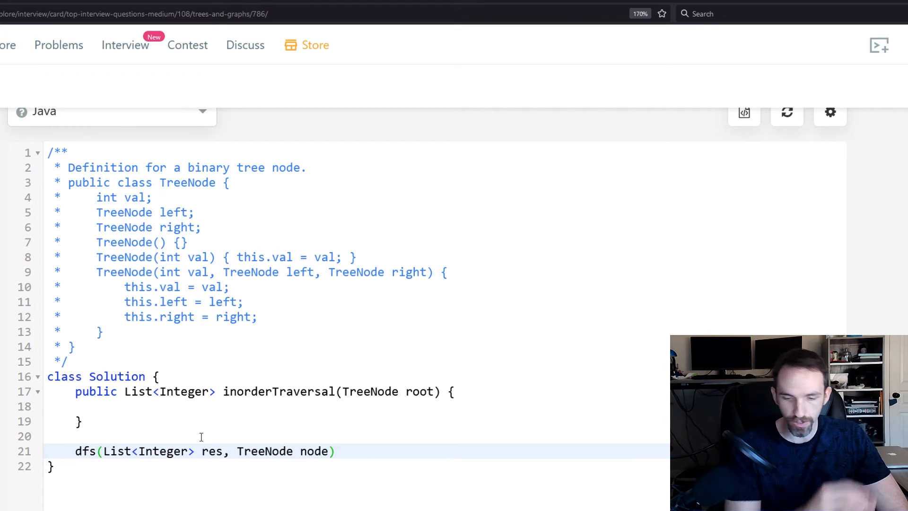
text({)
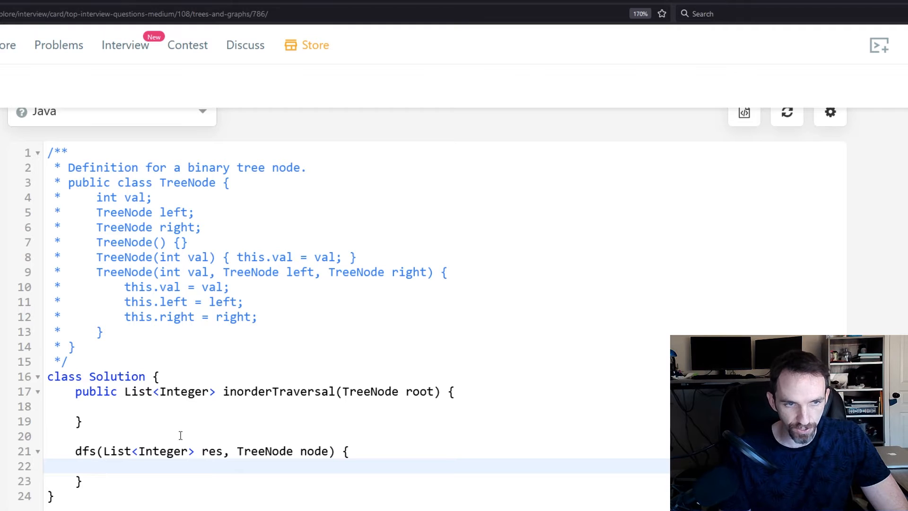
text(void)
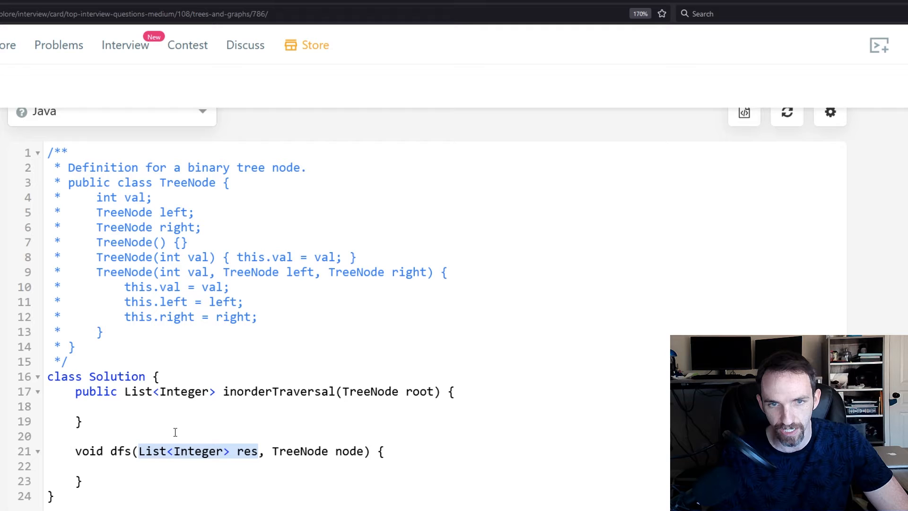
click(161, 406)
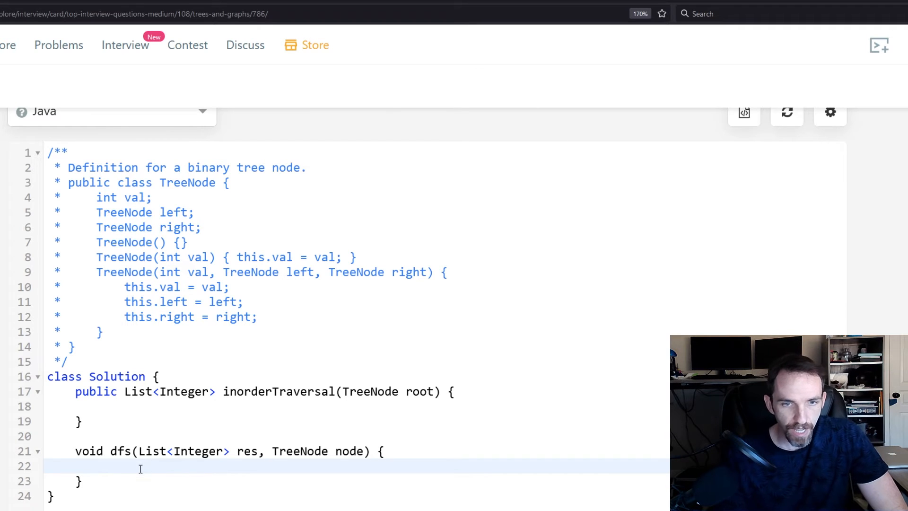
- In dfs, add a node != null check with recursive calls on node.left and node.right
text(if(node != null)
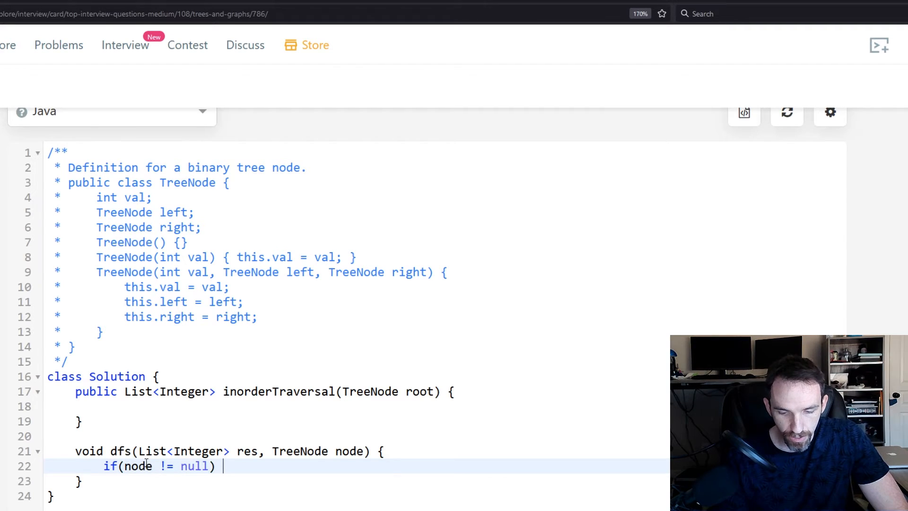
text({)
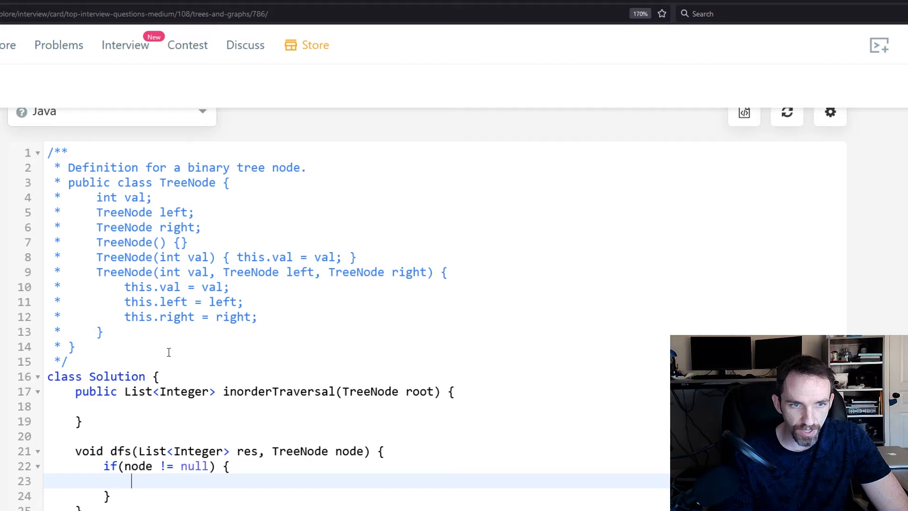
text(if*)
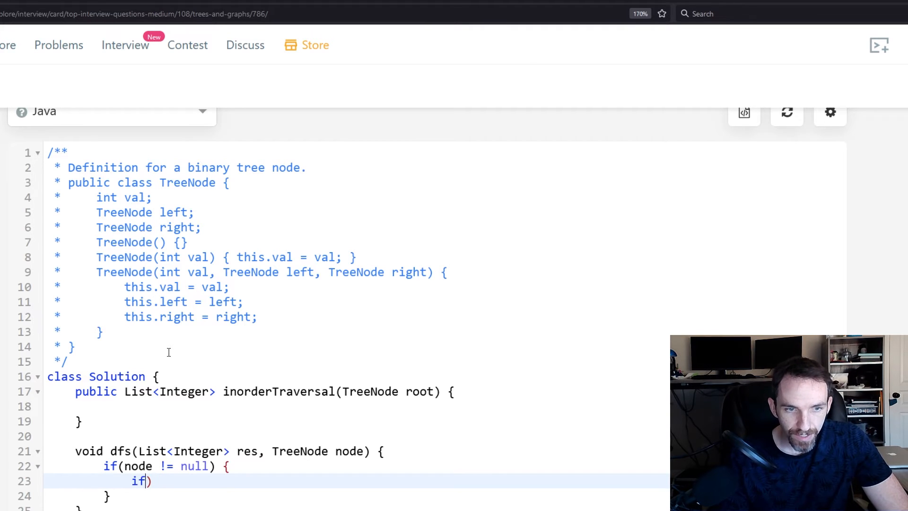
text((n)
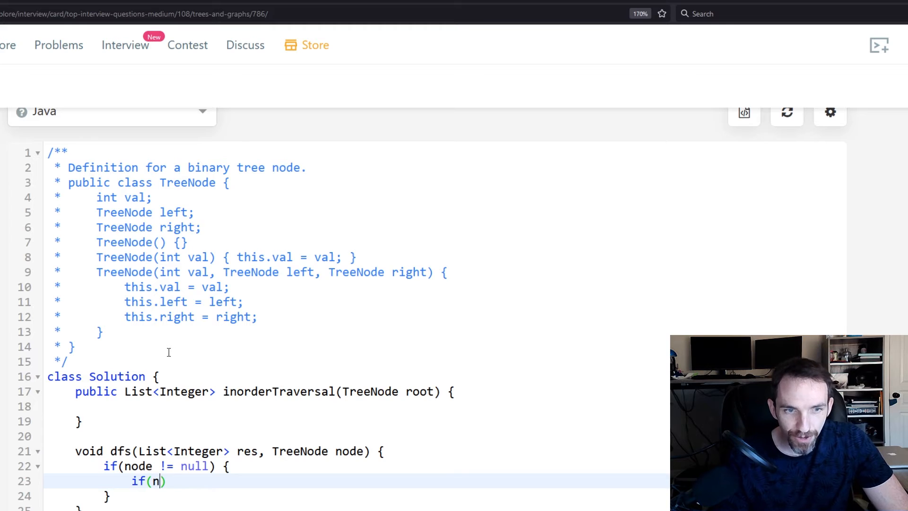
text(ode.left != null)
text(dfs(n)
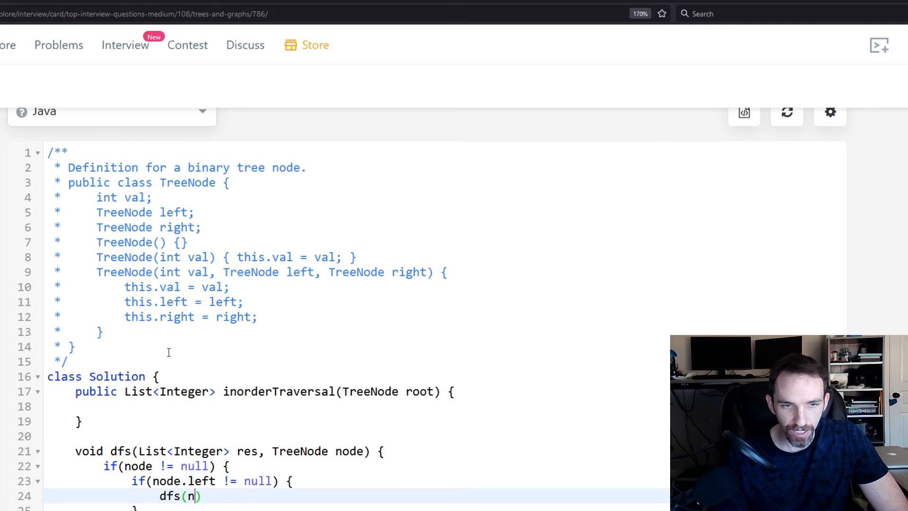
text(ode.left);)
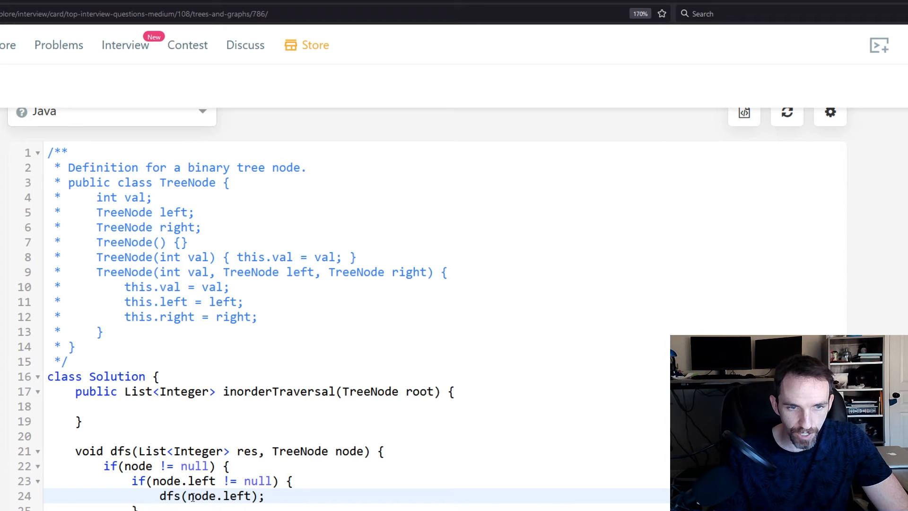
text(res,)
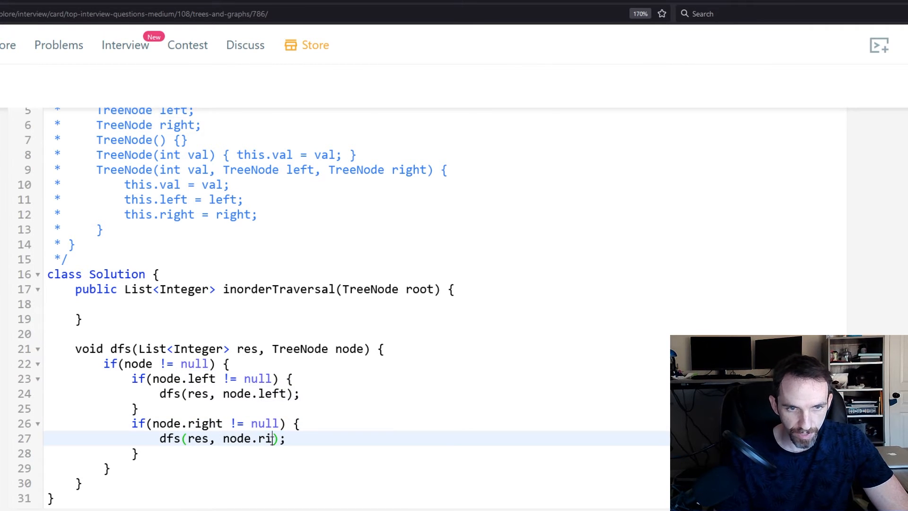
text(ght)
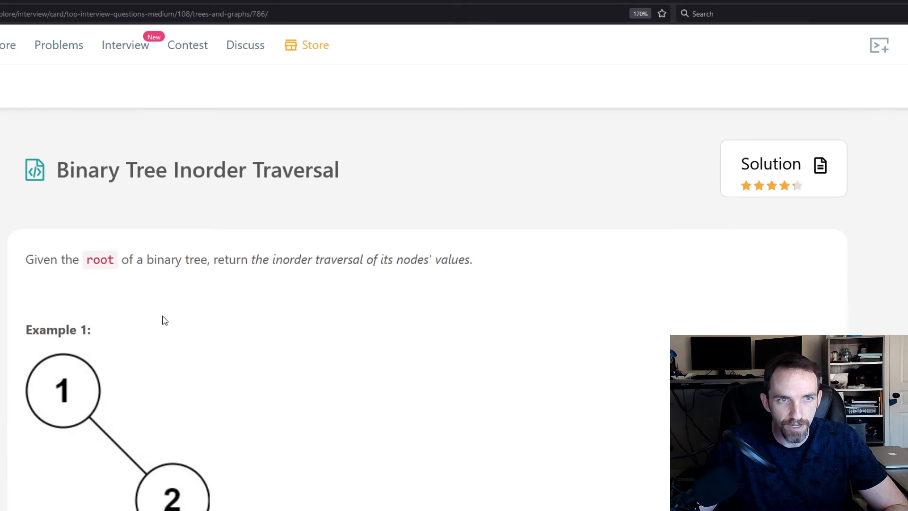
- Recheck the examples, then separate the left and right child blocks with a blank line
scroll(down, 3)
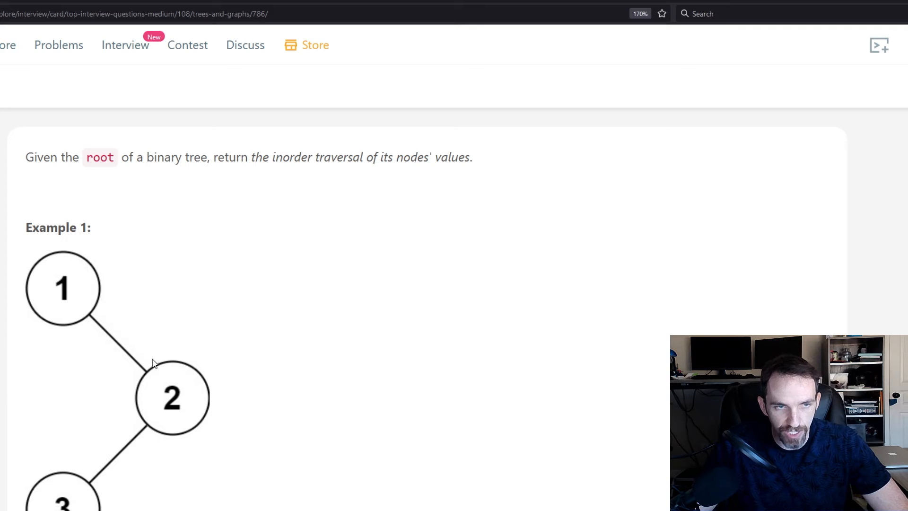
mouse_move(112, 425)
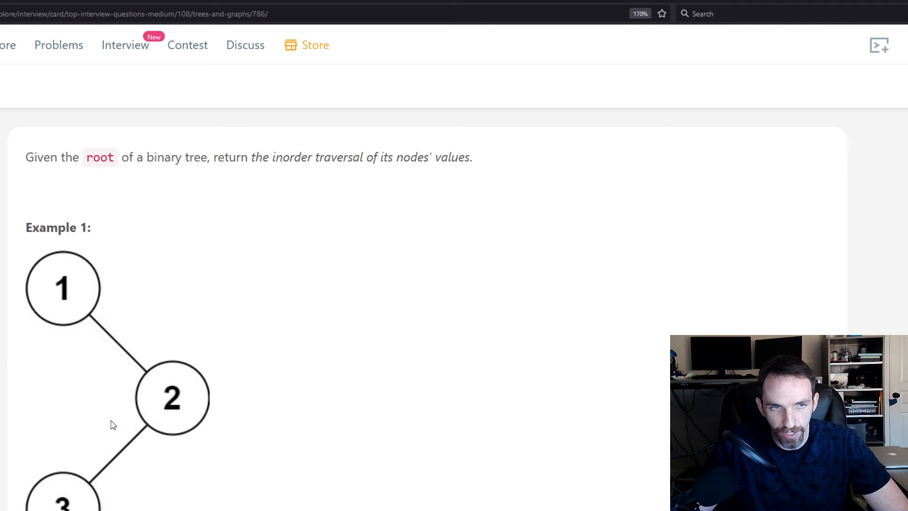
scroll(down, 3)
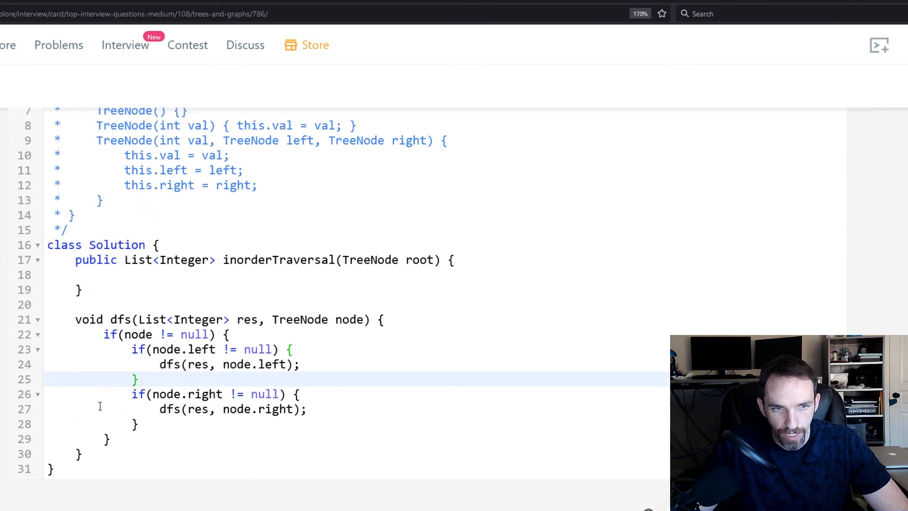
scroll(down, 3)
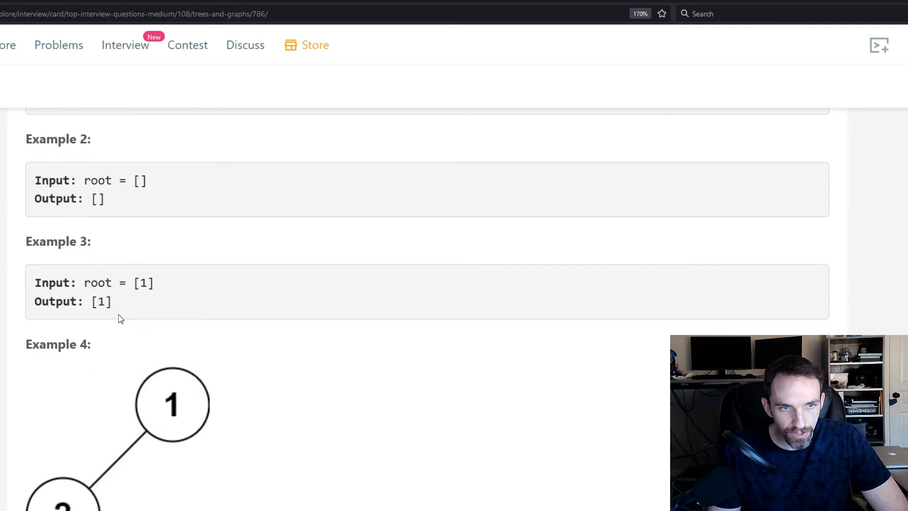
scroll(down, 3)
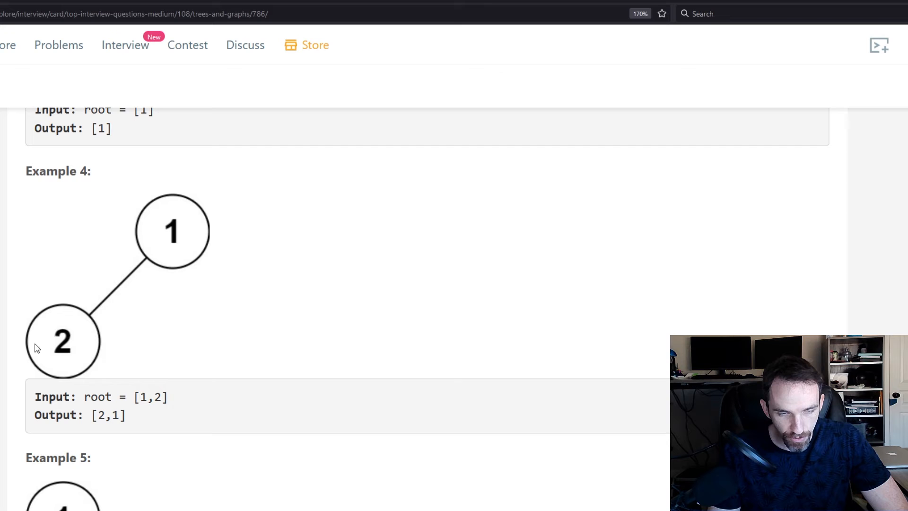
mouse_move(56, 339)
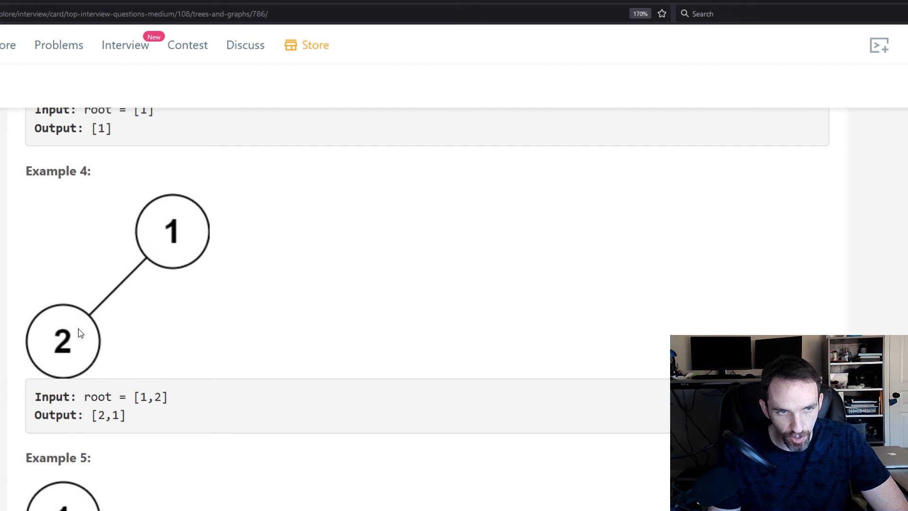
mouse_move(55, 361)
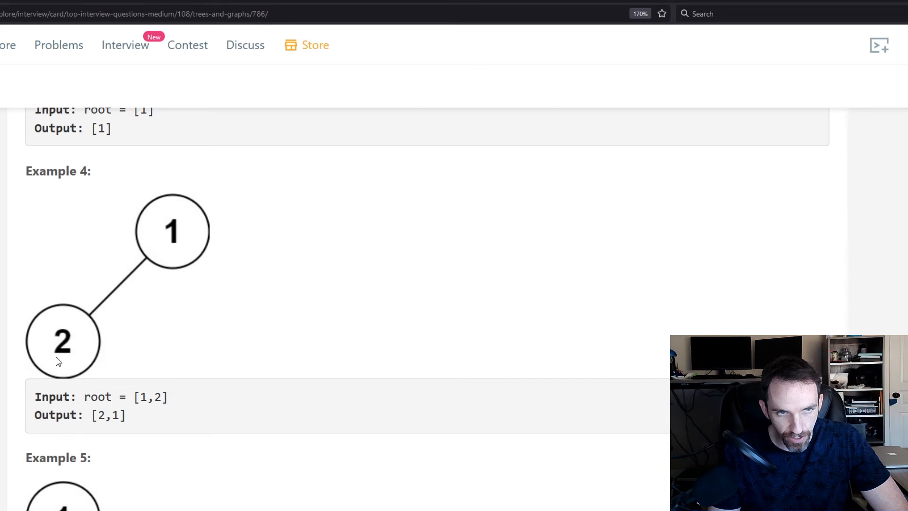
mouse_move(64, 327)
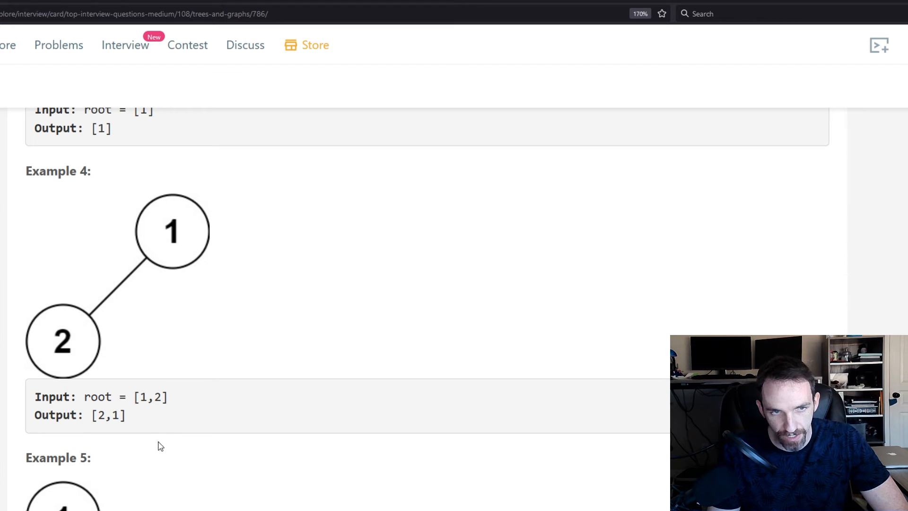
mouse_move(135, 433)
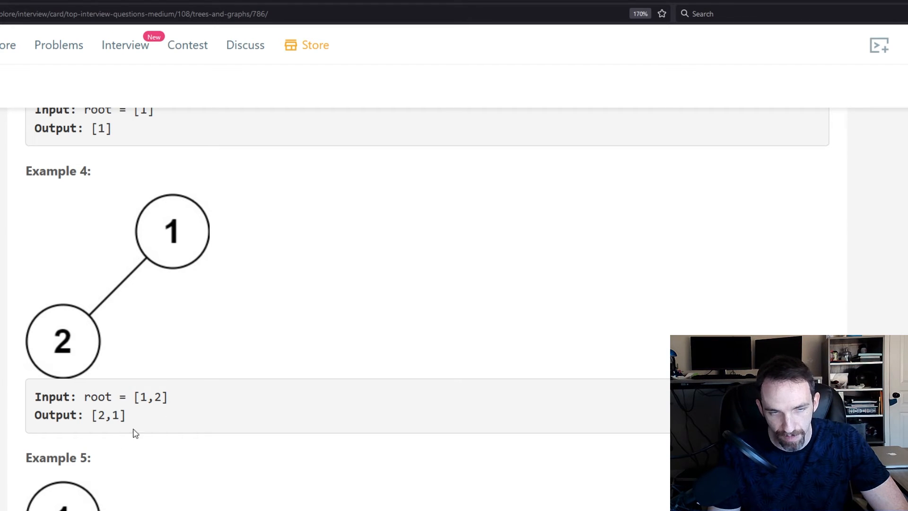
mouse_move(111, 310)
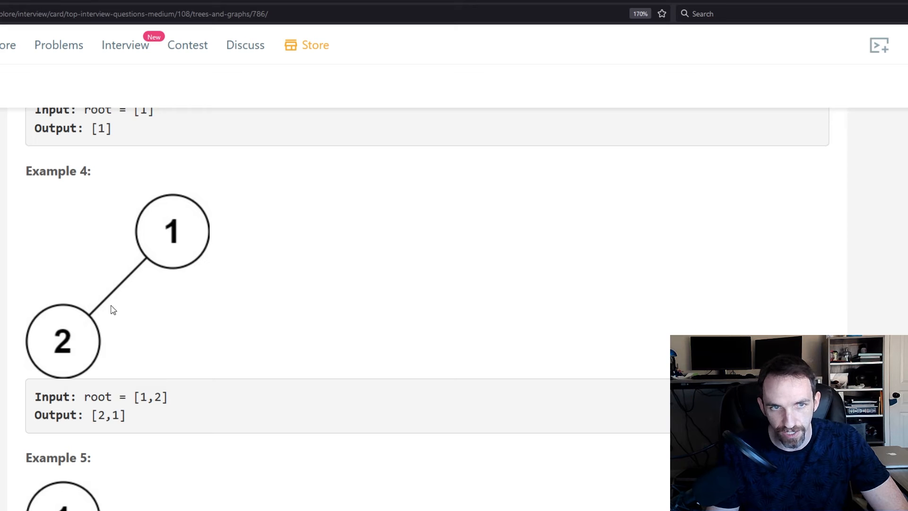
mouse_move(96, 337)
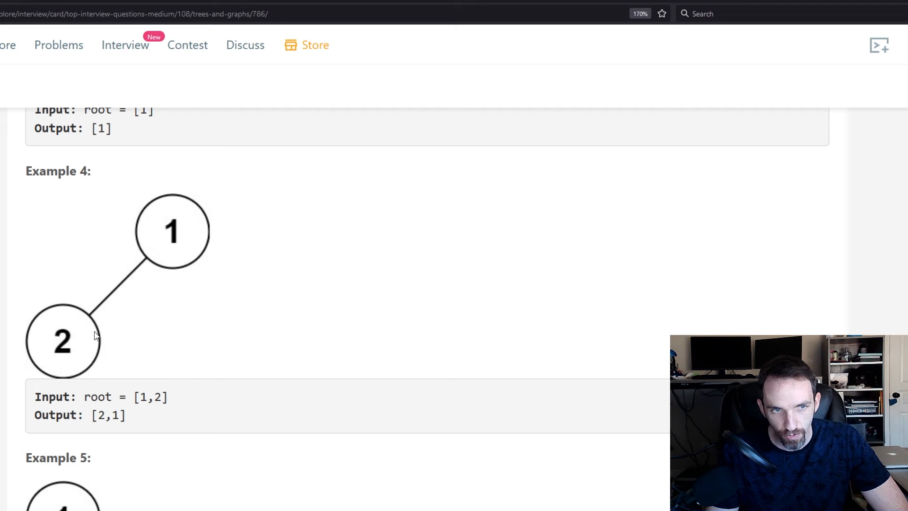
scroll(down, 3)
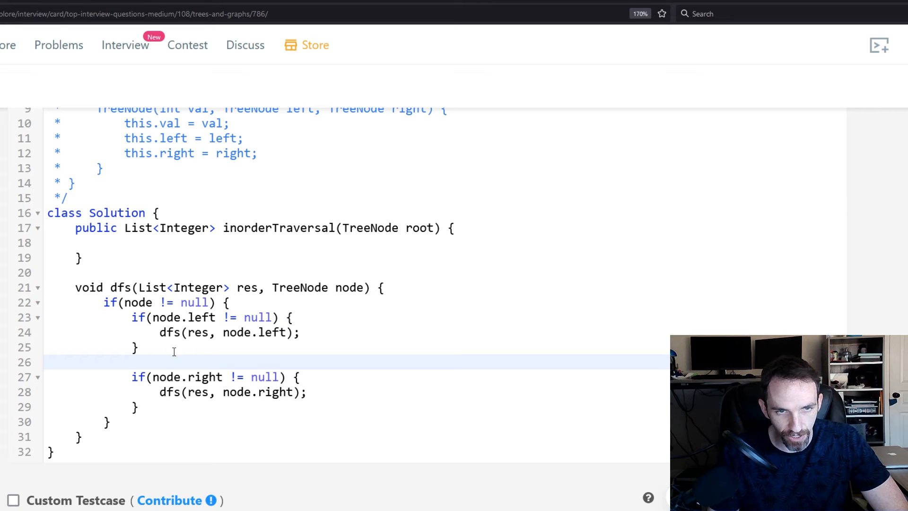
- Insert 'res.add(node.val);' between the left and right recursive calls
text(res.add)
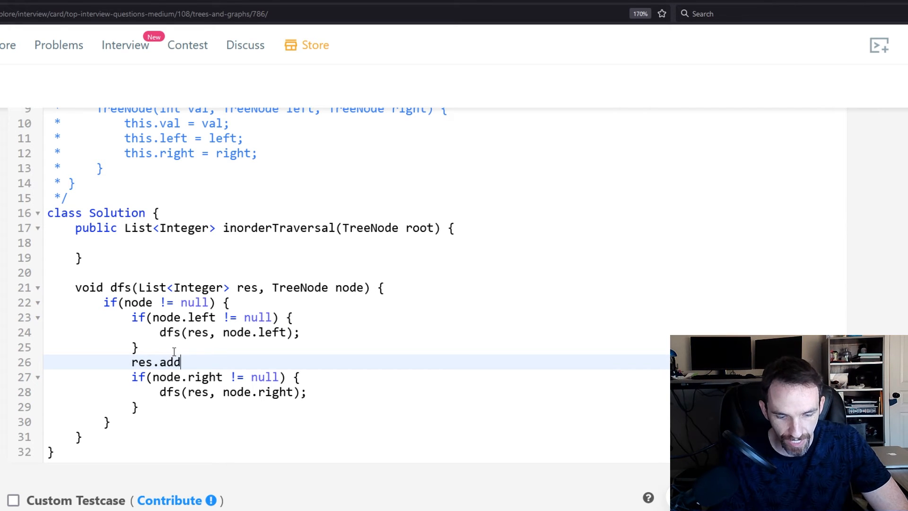
text((node)
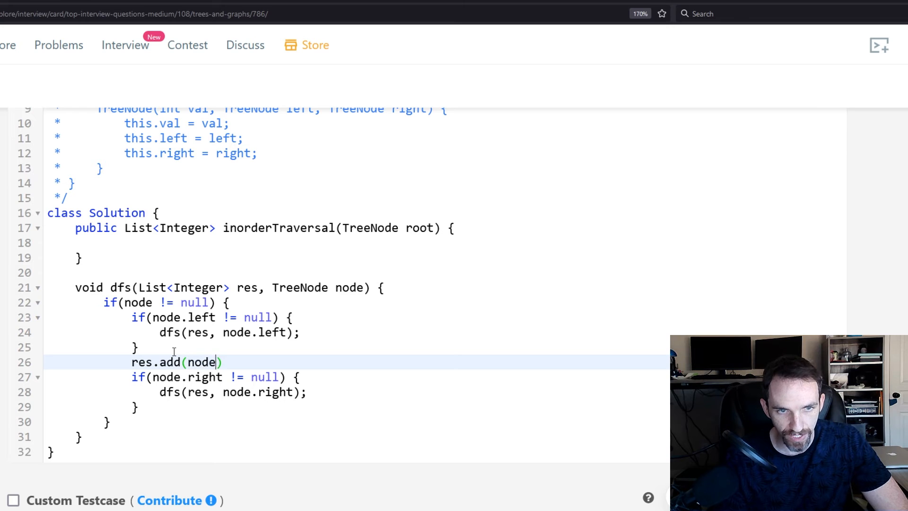
text(.val)
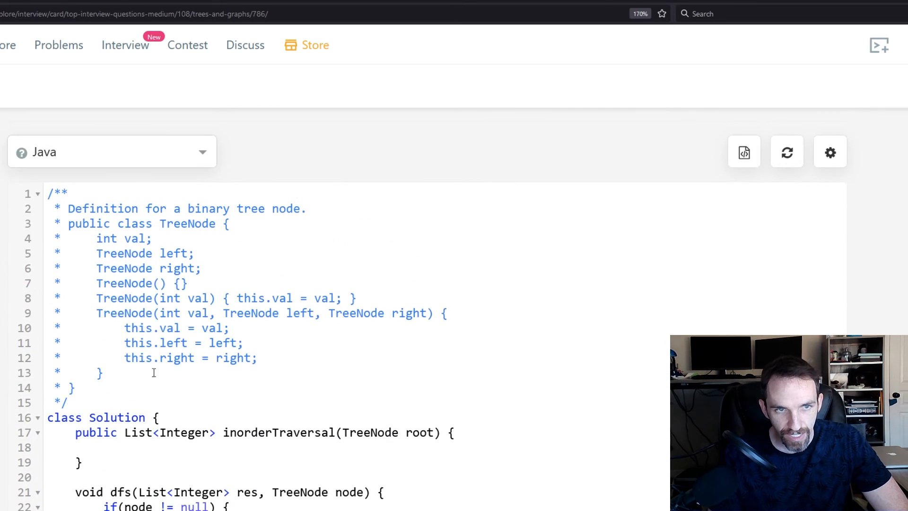
mouse_move(122, 395)
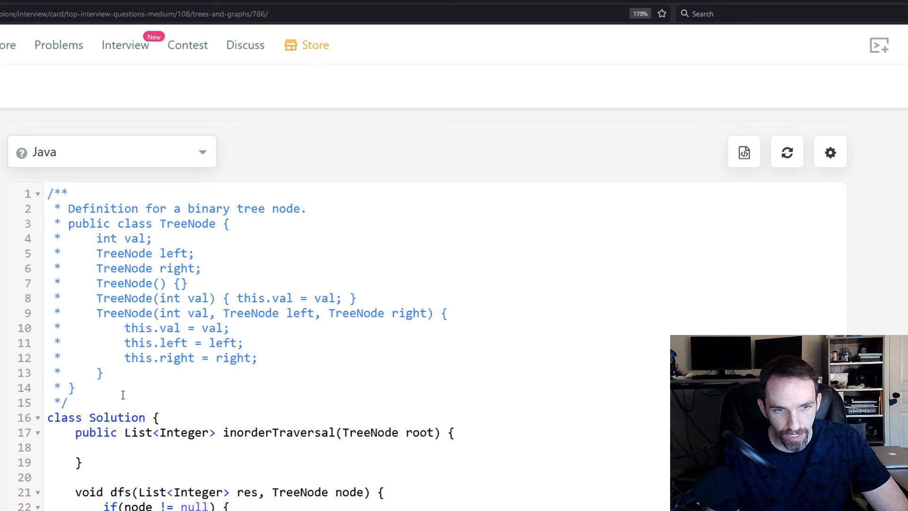
mouse_move(149, 288)
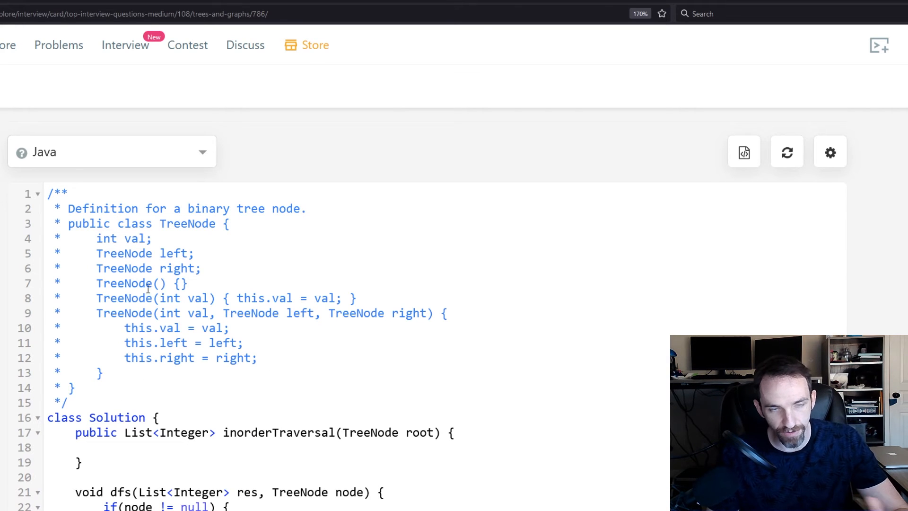
mouse_move(155, 357)
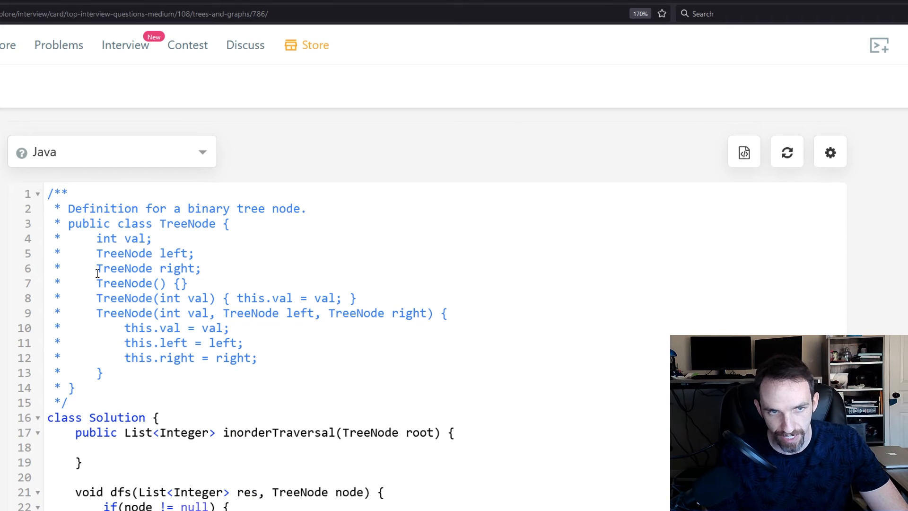
mouse_move(147, 374)
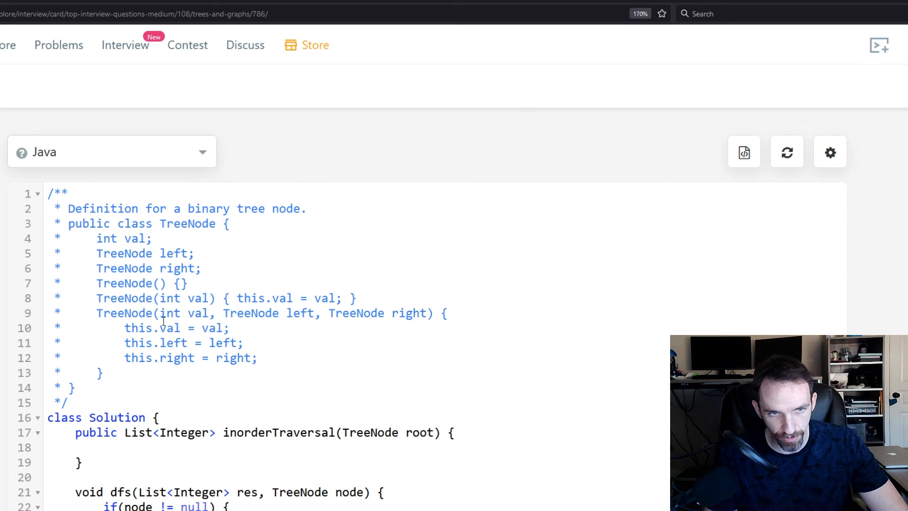
mouse_move(180, 328)
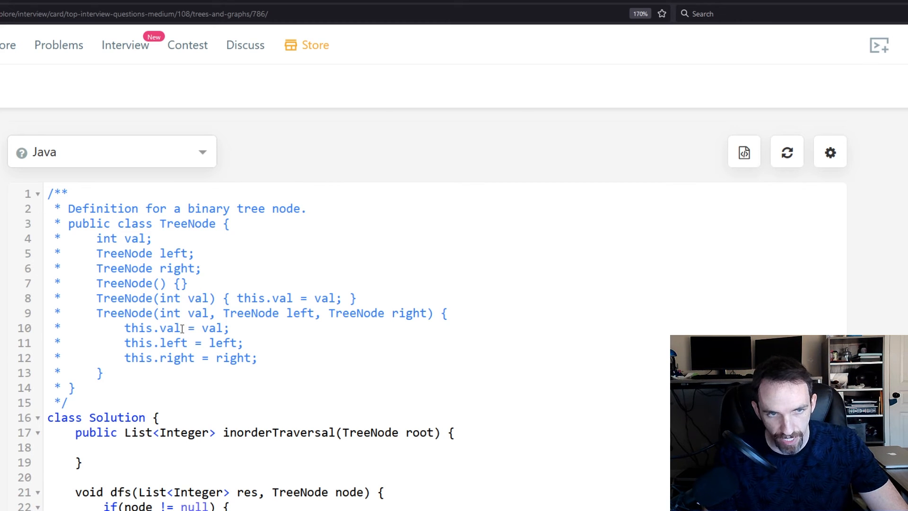
scroll(down, 3)
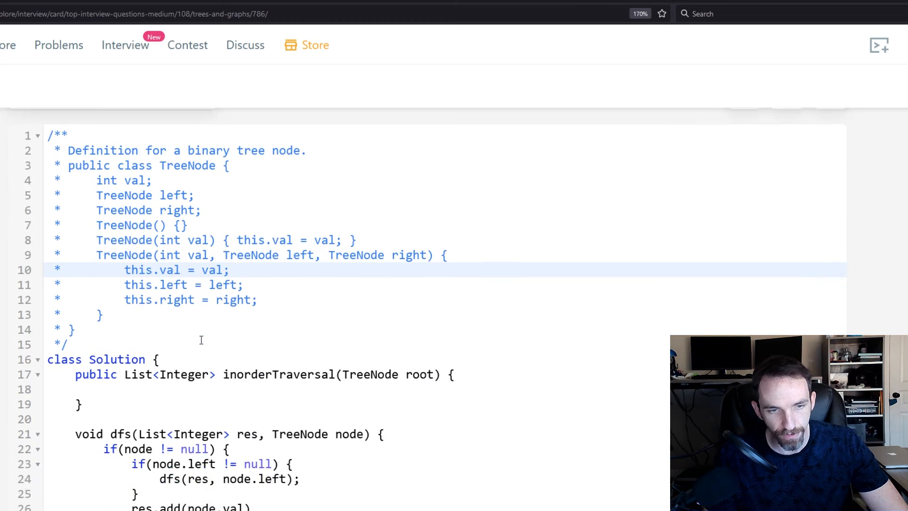
scroll(down, 3)
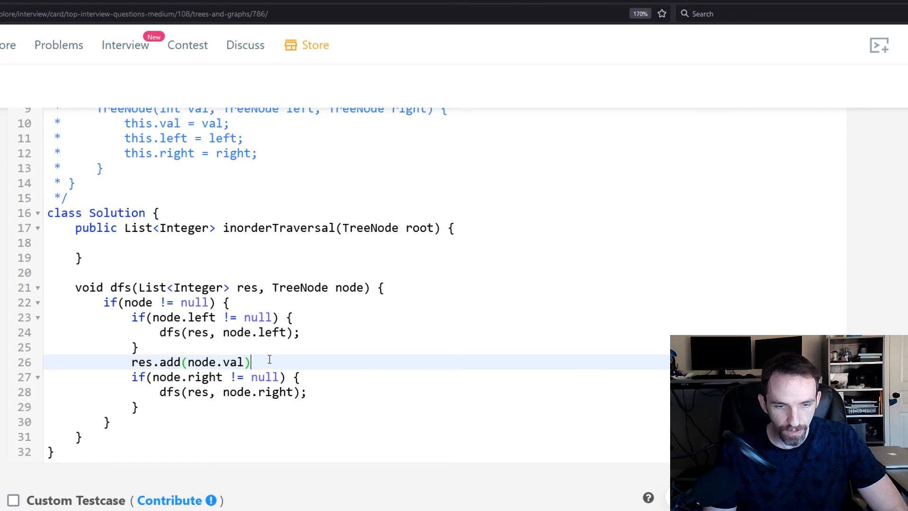
text(;)
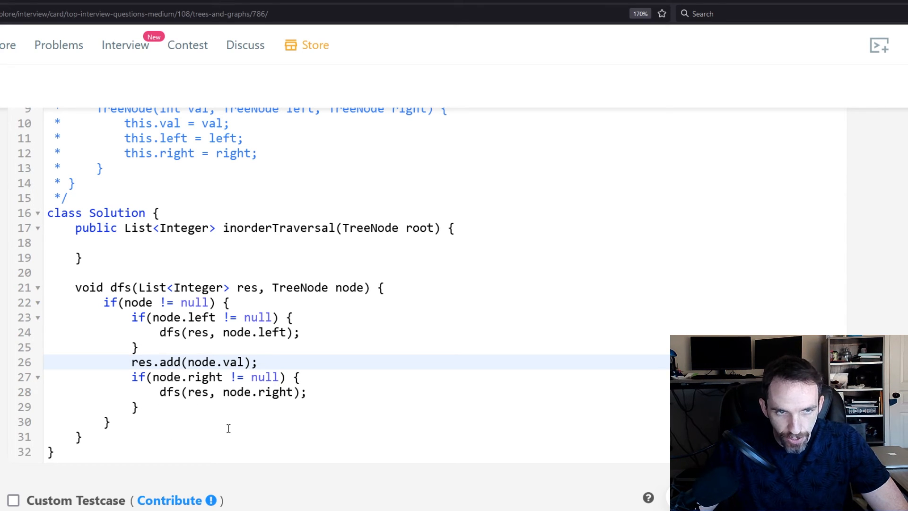
mouse_move(316, 314)
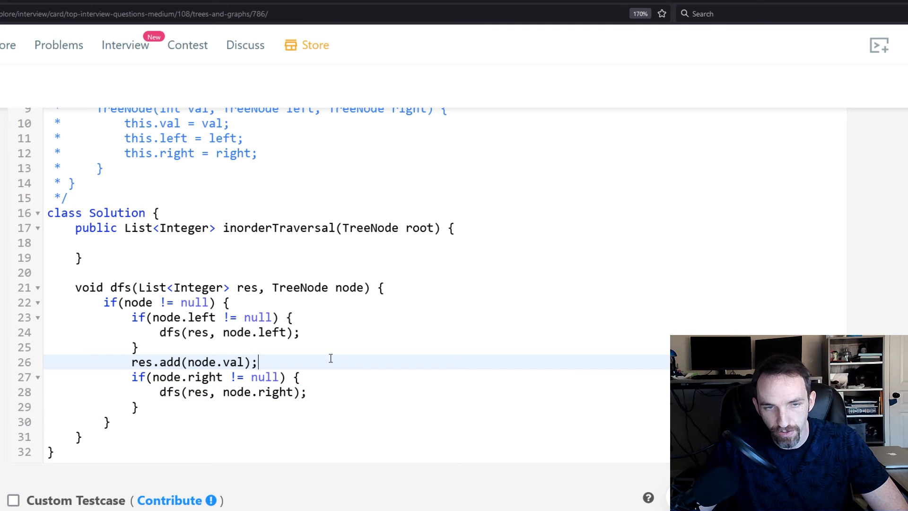
- In inorderTraversal, declare the ArrayList res and call dfs(res, root)
click(175, 243)
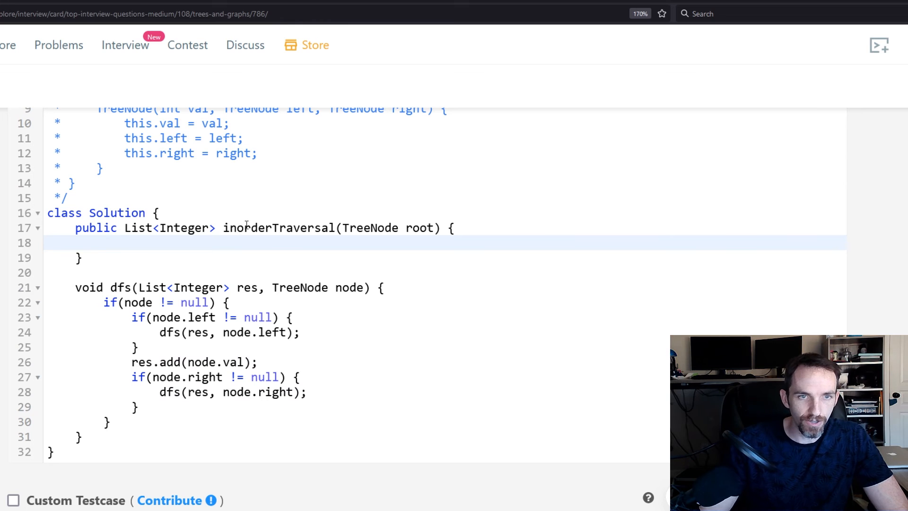
text(List<i)
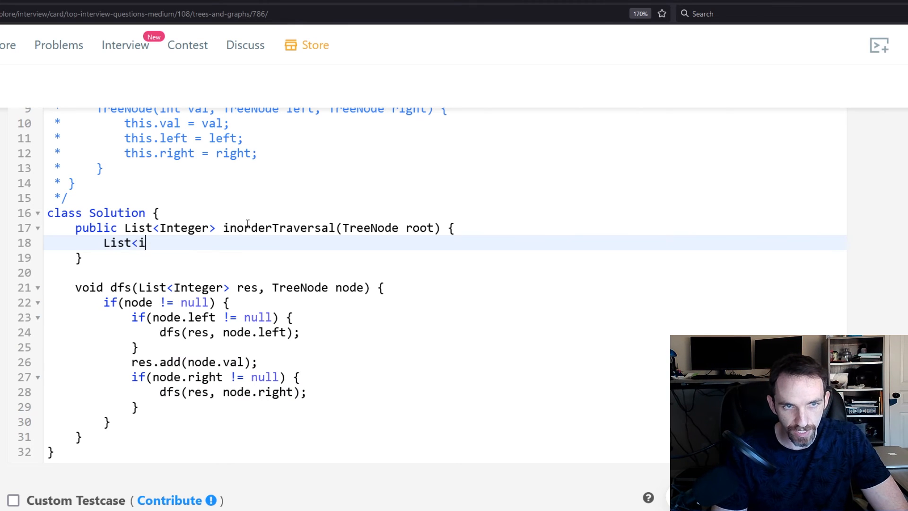
text(nt)
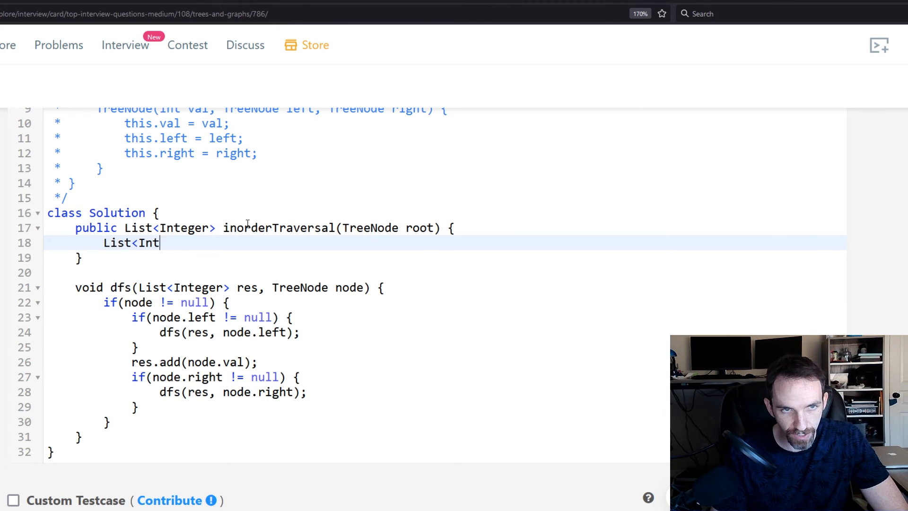
text(eger> res = new Array)
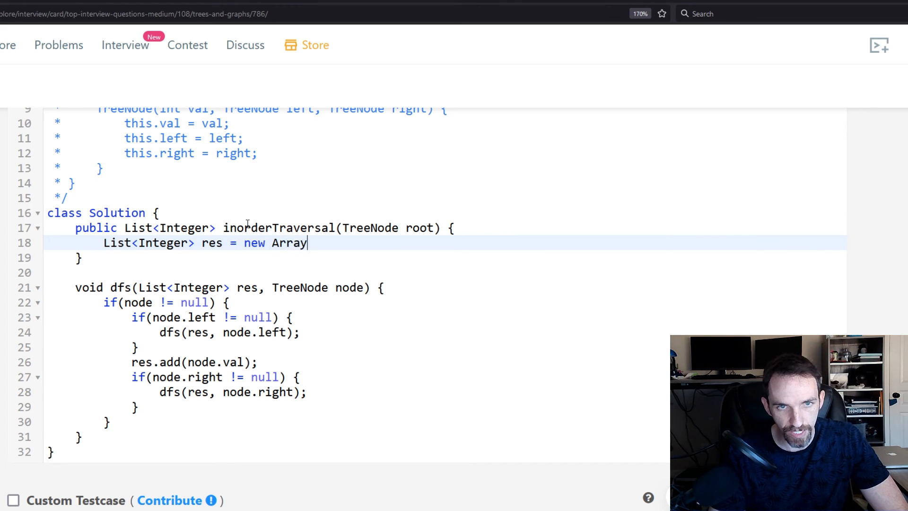
text(List(P)
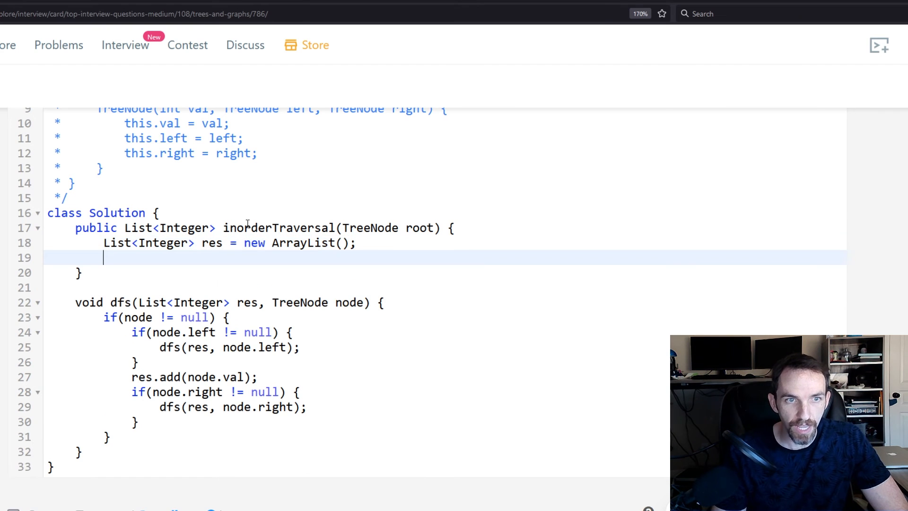
text(d)
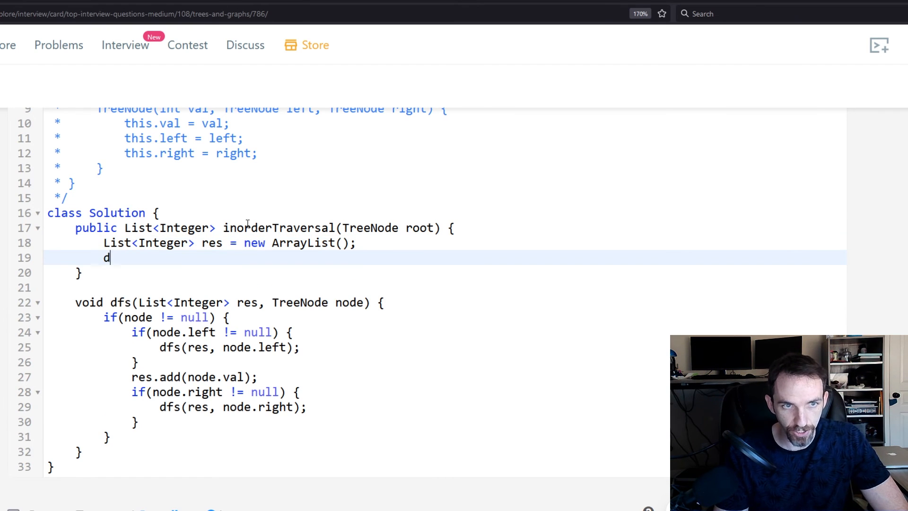
text(fs())
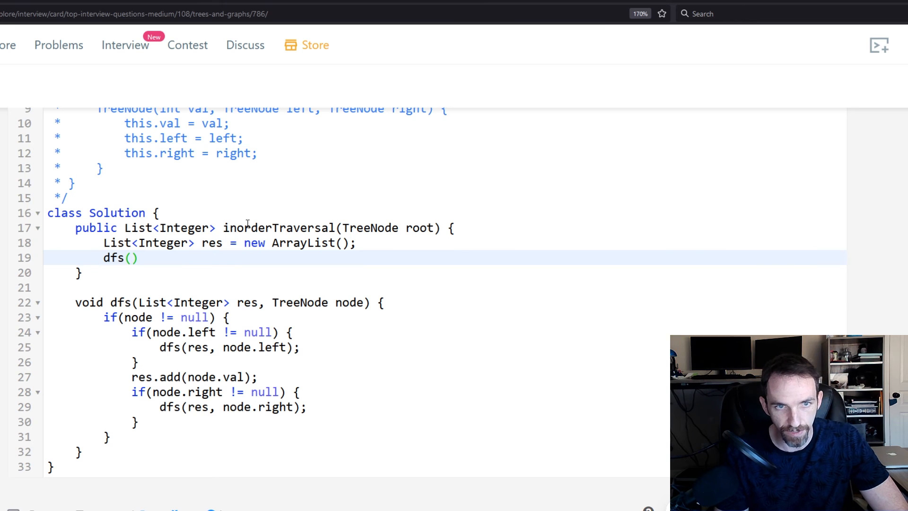
text(res,)
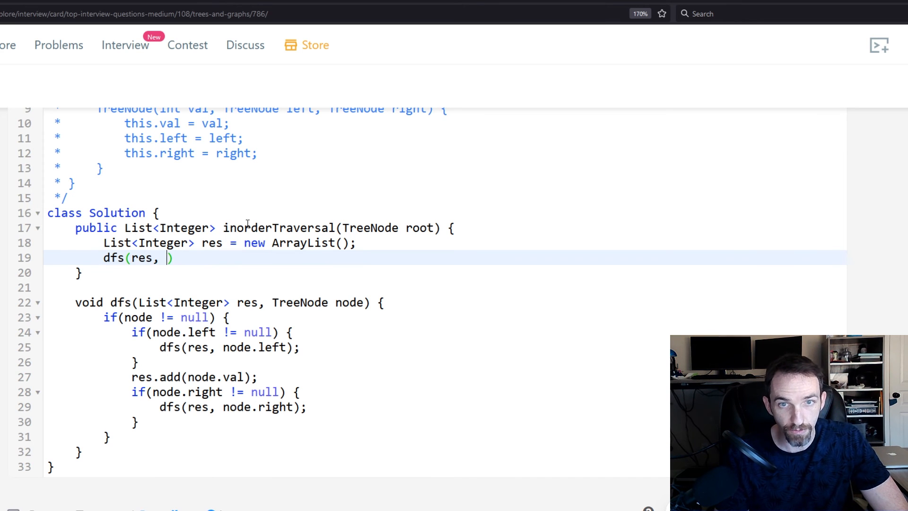
text(root);)
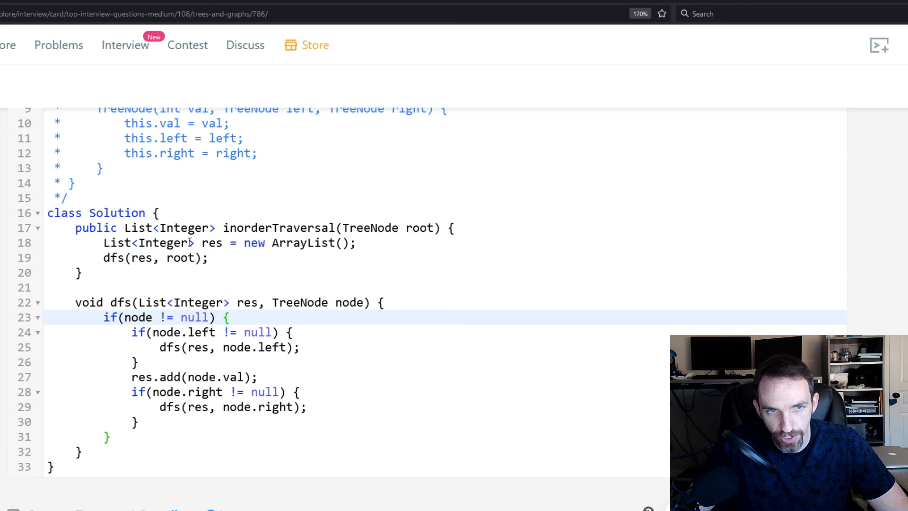
- Add 'return res;' on a new line after the dfs call
click(220, 270)
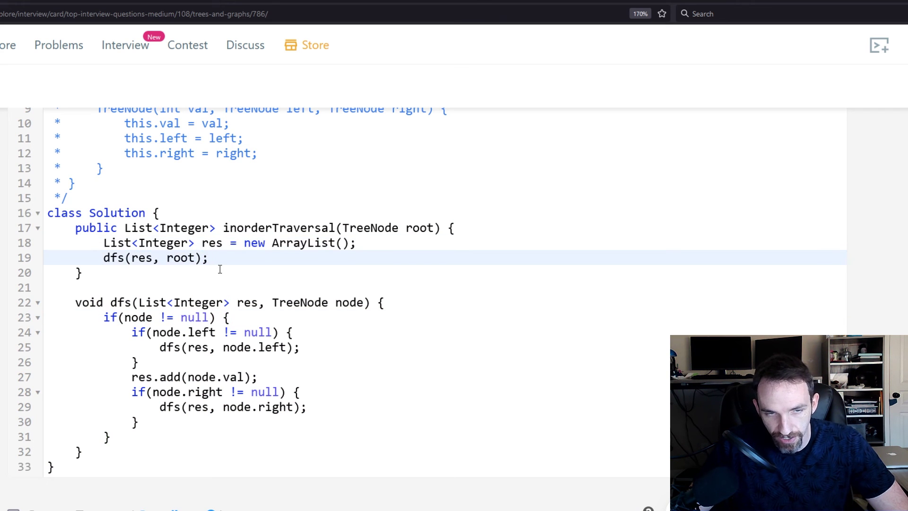
key(Enter)
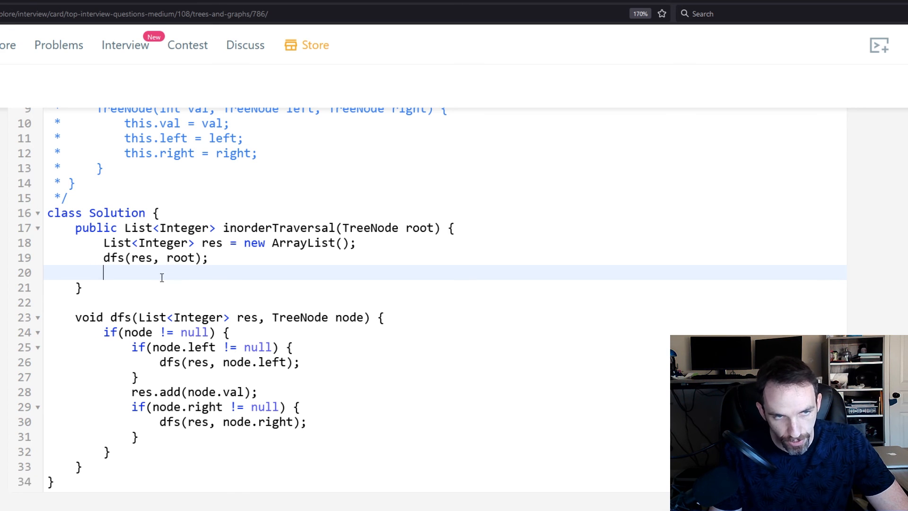
text(ret)
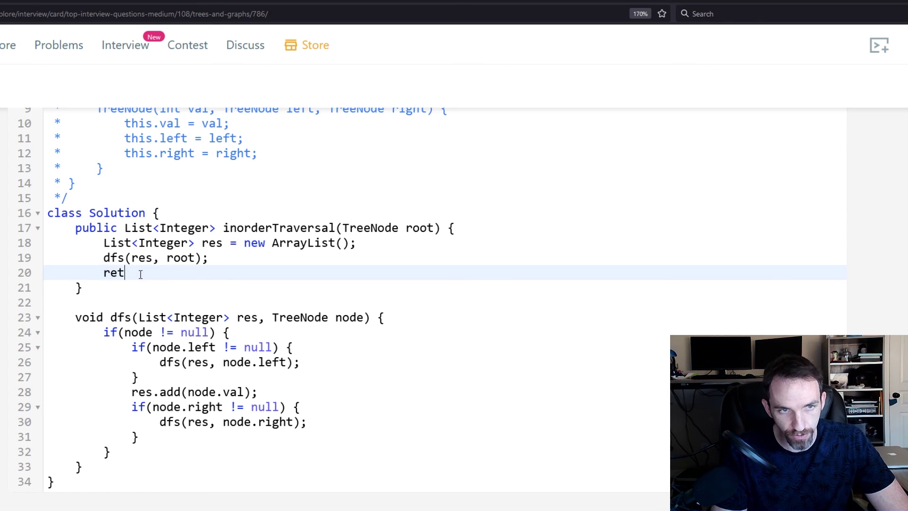
text(urn res;)
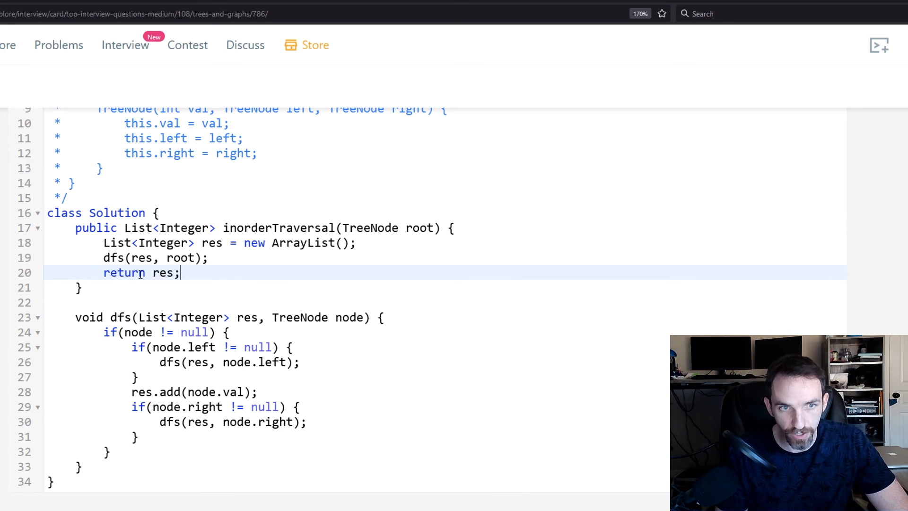
mouse_move(640, 416)
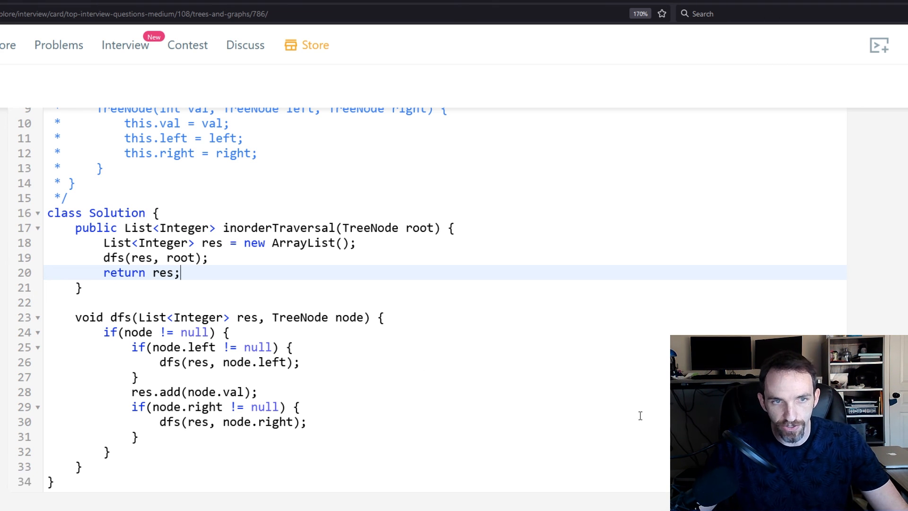
mouse_move(568, 406)
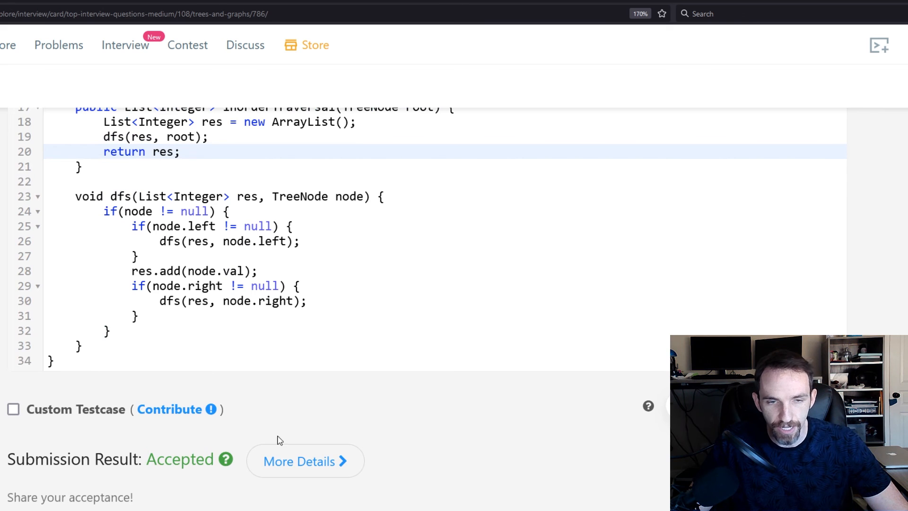
- Submit the solution, confirm Accepted, and scroll back up to the code
scroll(up, 3)
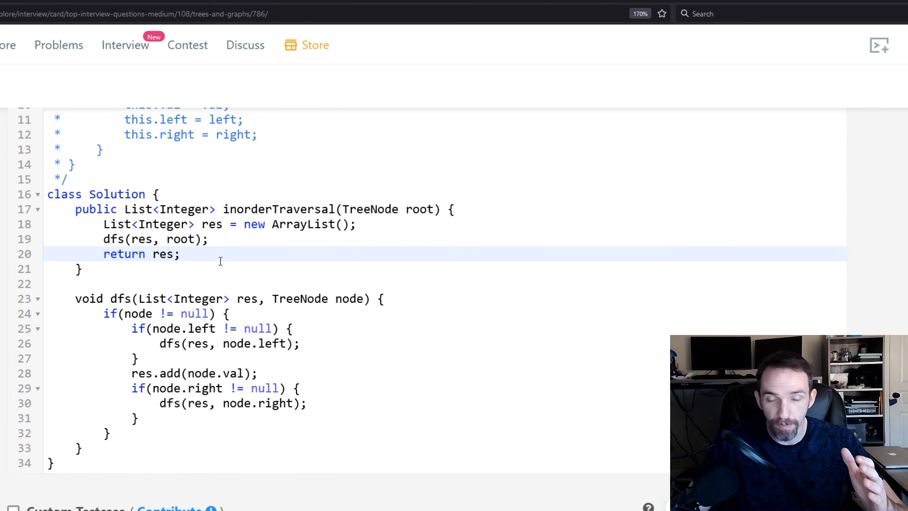
mouse_move(257, 261)
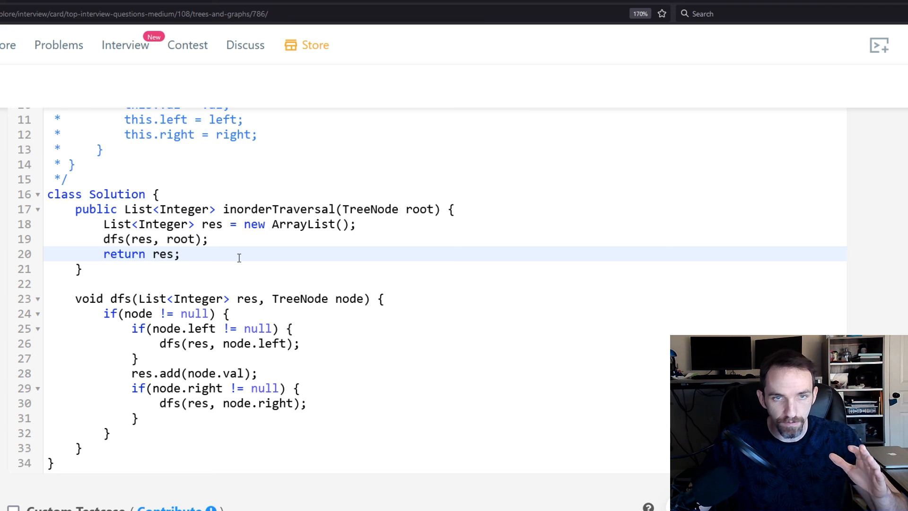
mouse_move(295, 257)
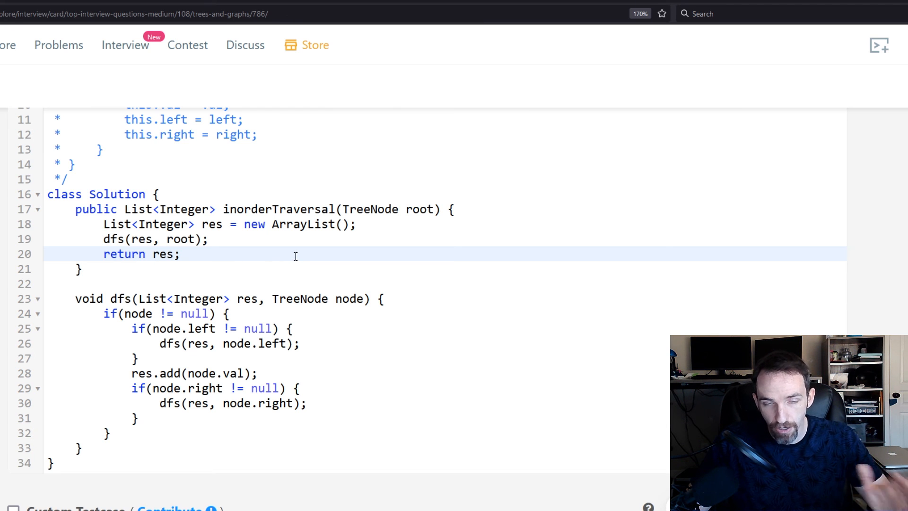
mouse_move(301, 252)
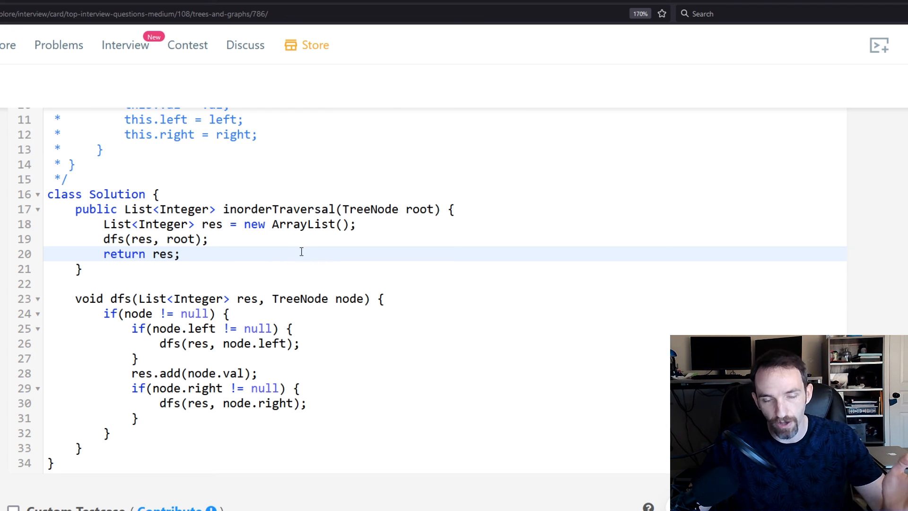
mouse_move(283, 234)
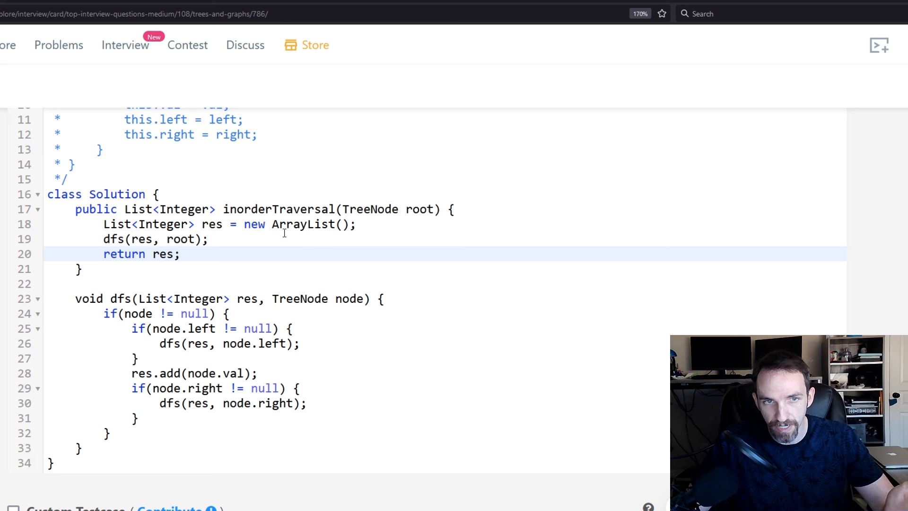
mouse_move(262, 245)
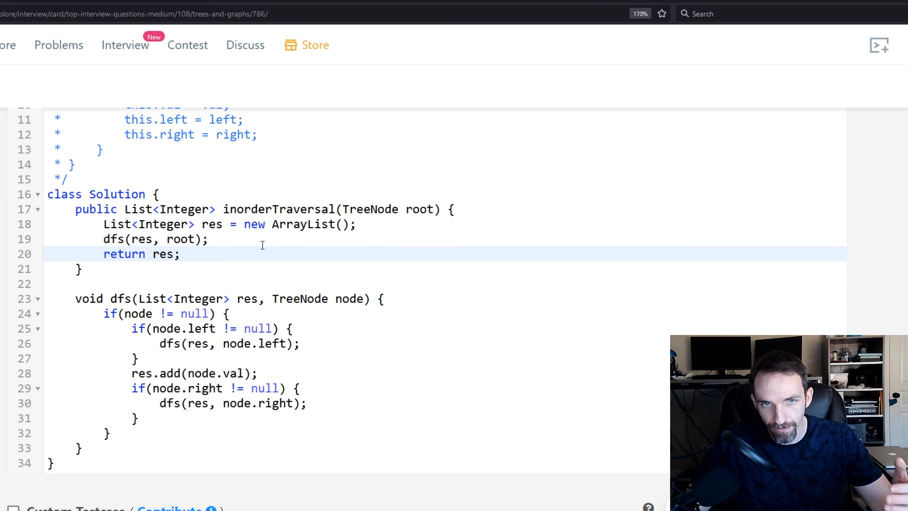
mouse_move(403, 249)
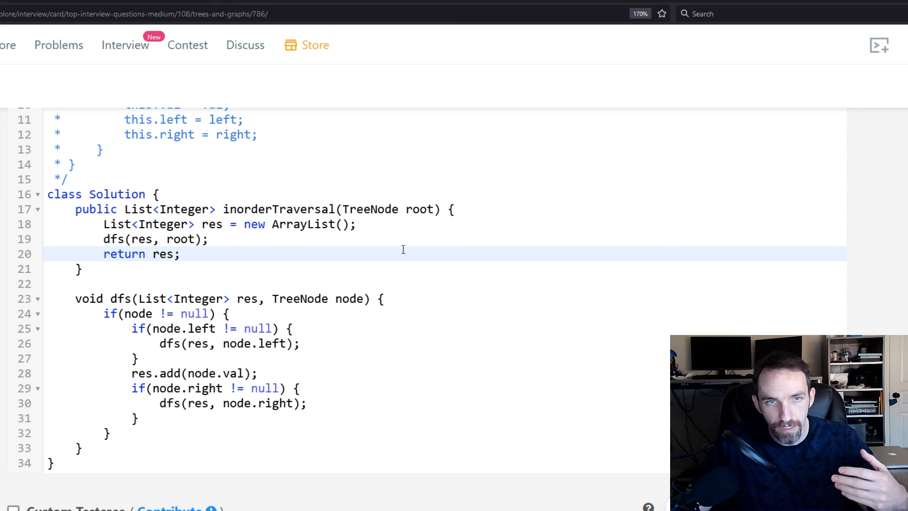